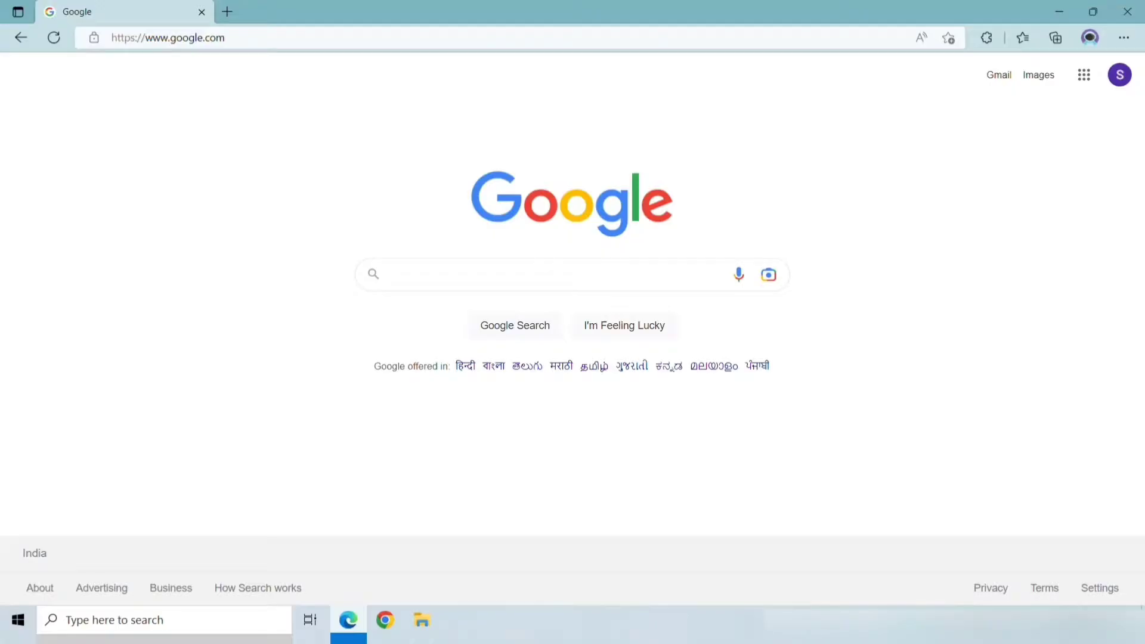
Search Google for "mpi download" to find the Microsoft MPI v10.0 page.
click(548, 274)
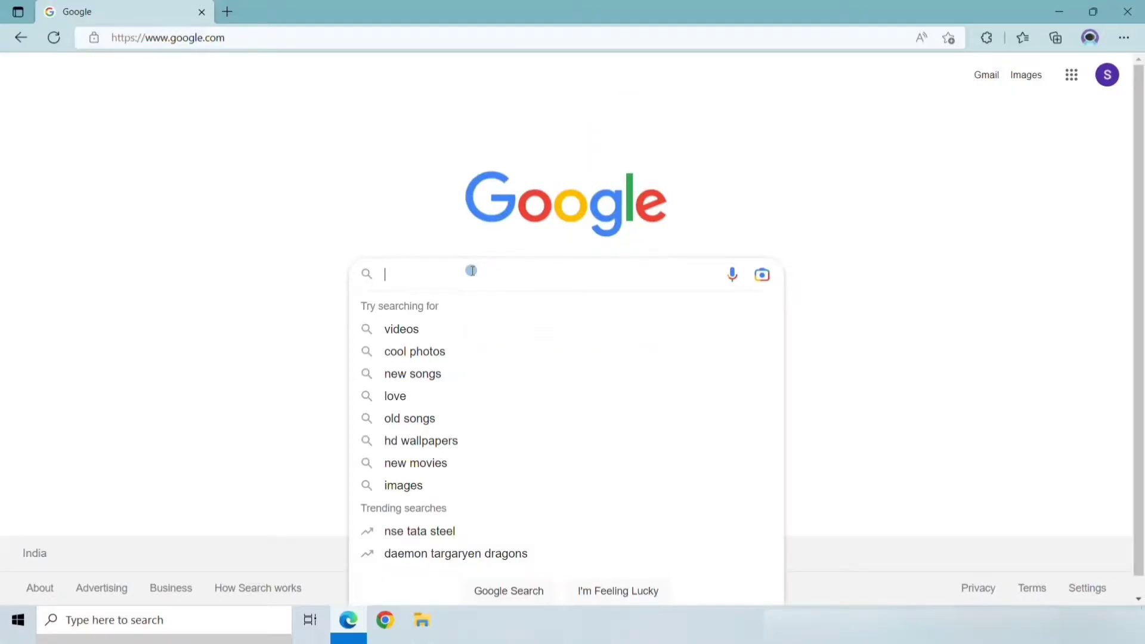
text(mpi download)
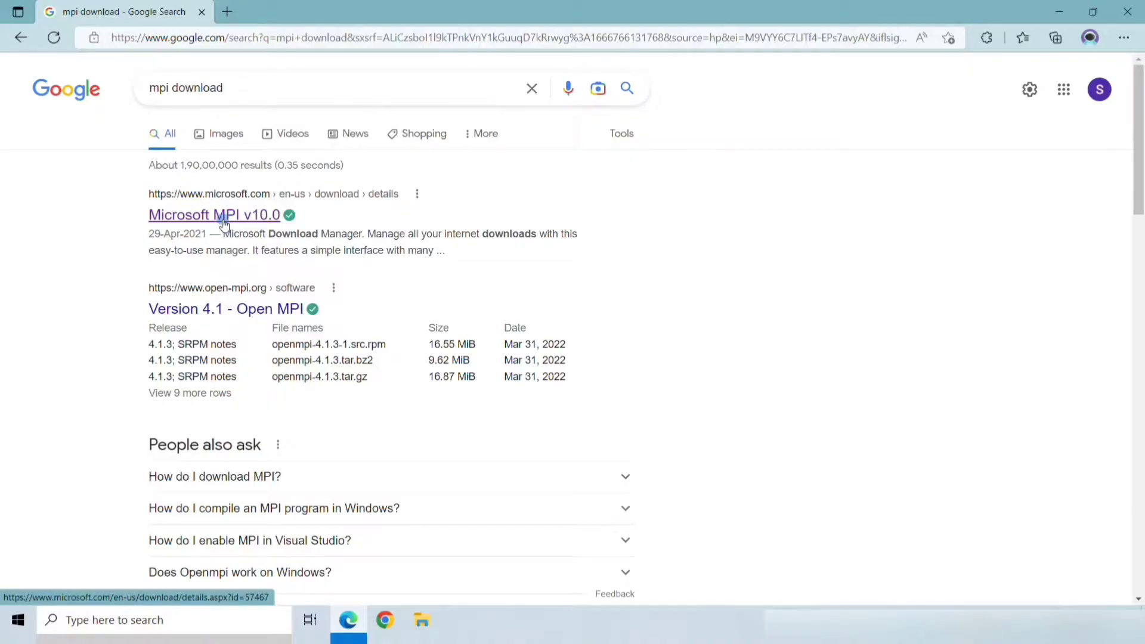
Go to the Microsoft MPI v10.0 result and reach its download file list.
click(213, 214)
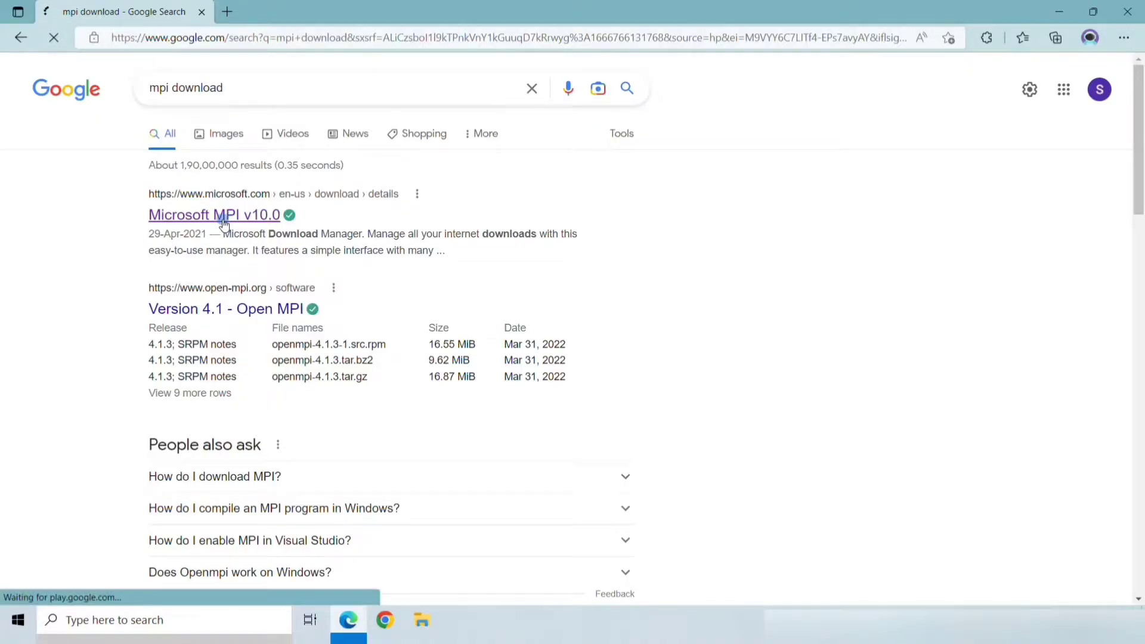
click(213, 215)
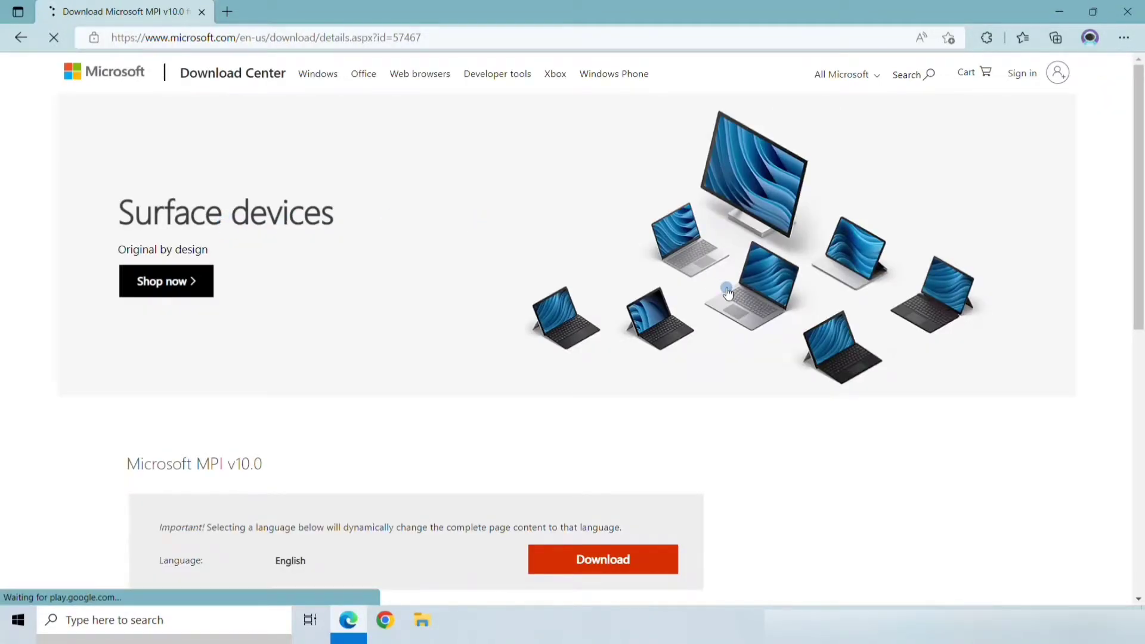
scroll(down, 3)
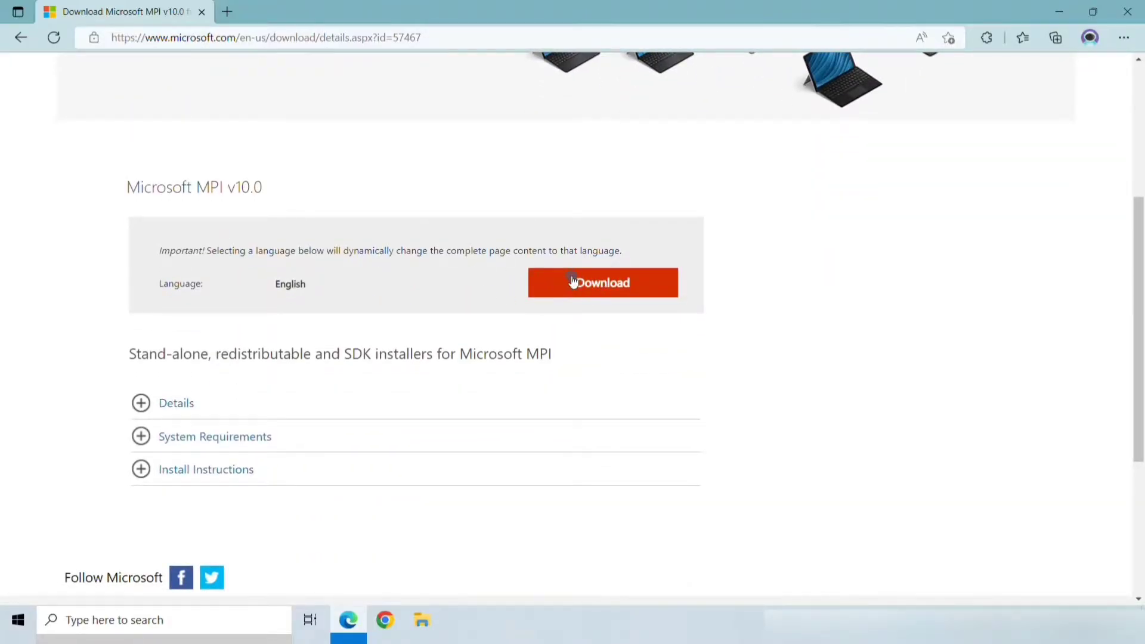
click(602, 283)
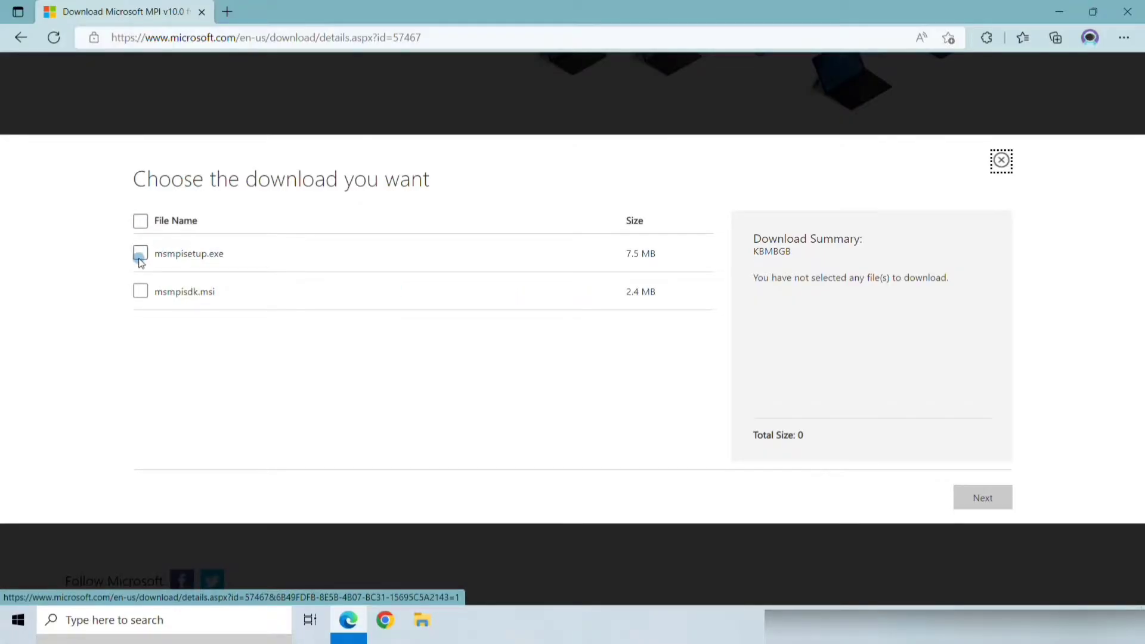
Select both msmpisetup.exe and msmpisdk.msi, download them, and view the browser downloads.
click(141, 221)
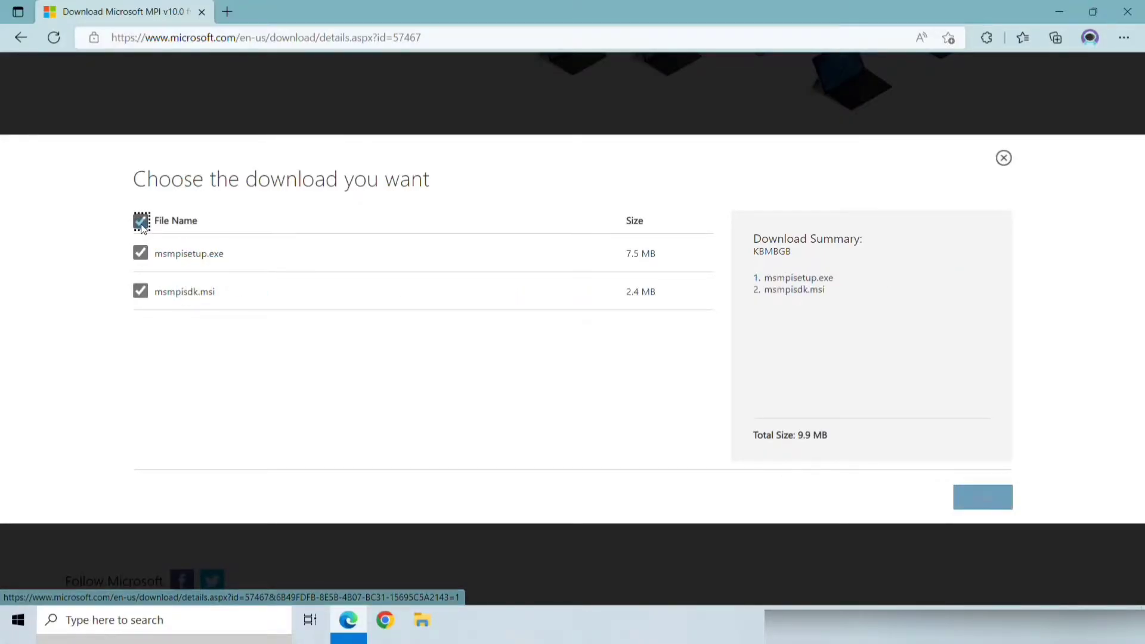
click(982, 499)
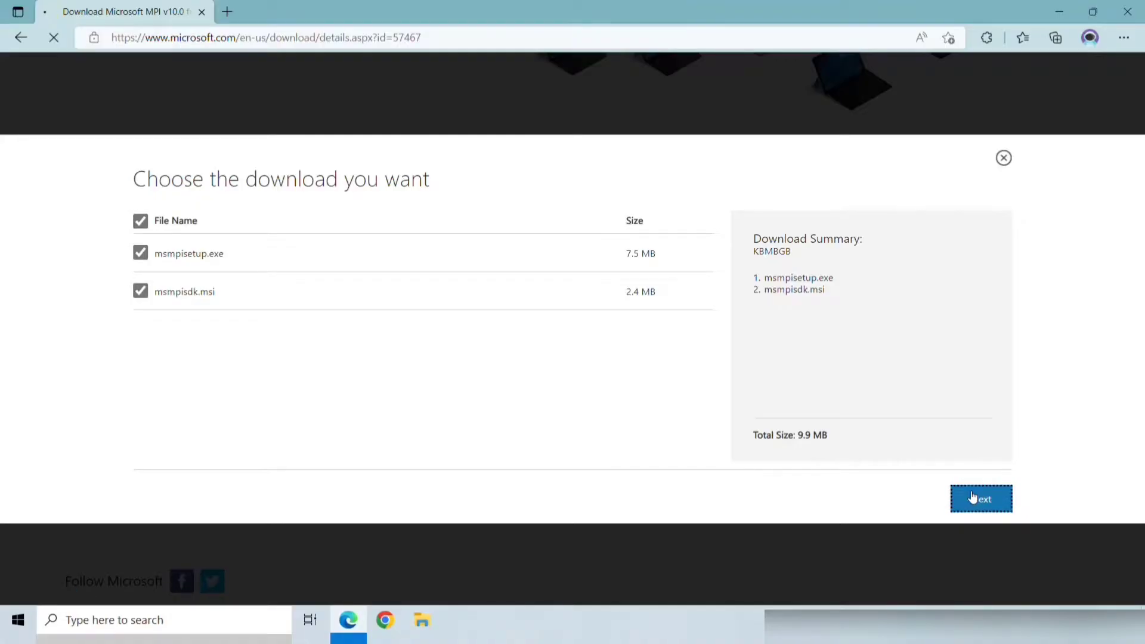
click(981, 499)
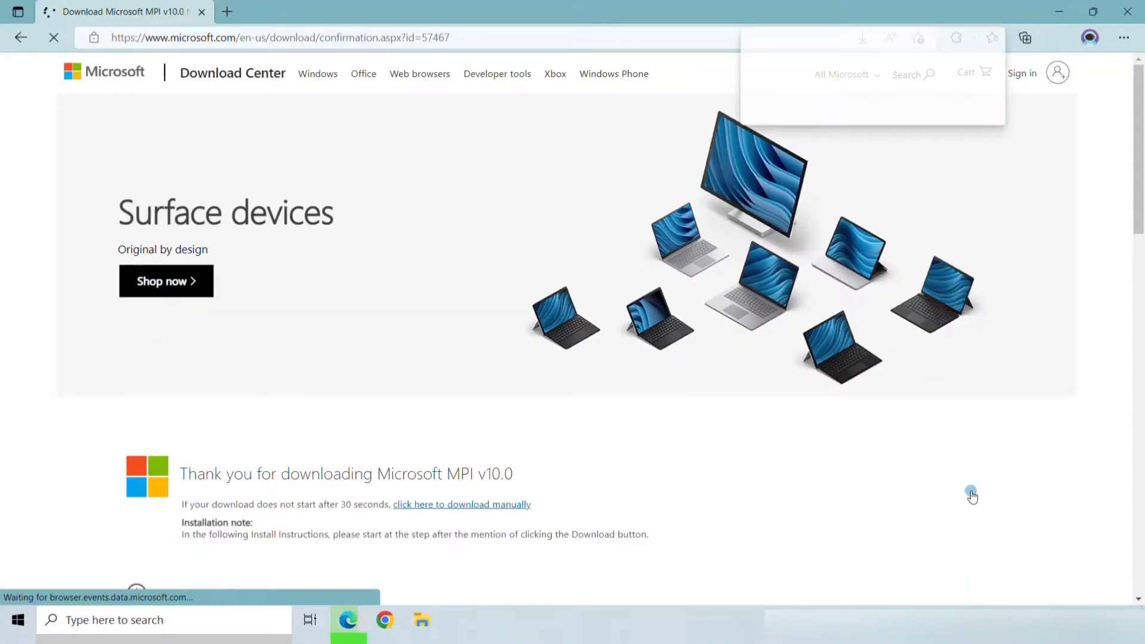
click(1054, 37)
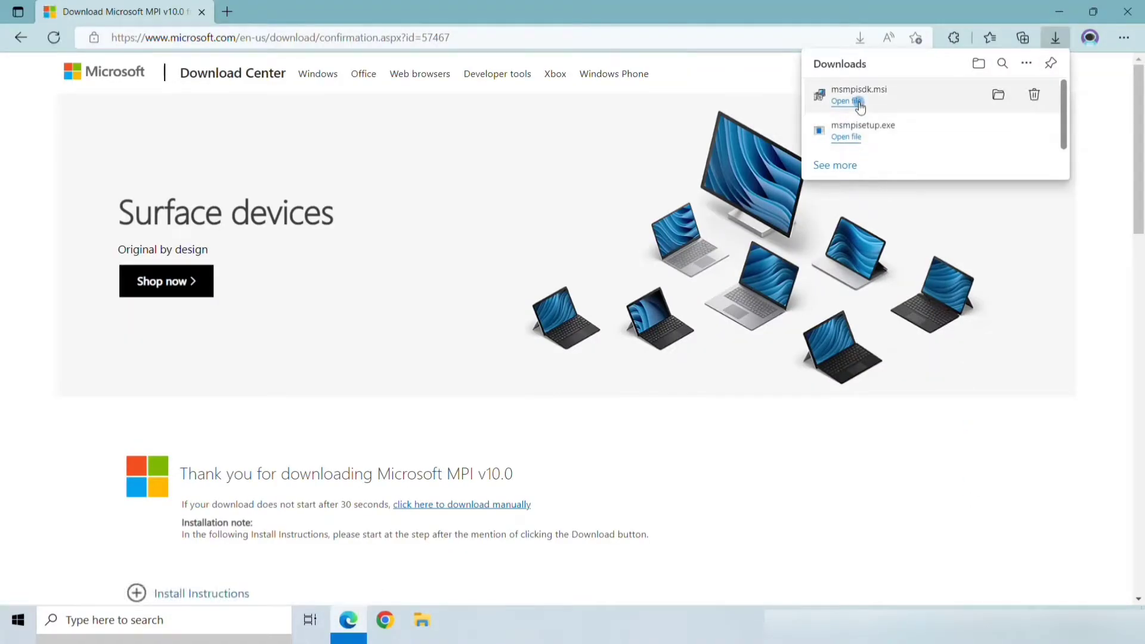
mouse_move(877, 96)
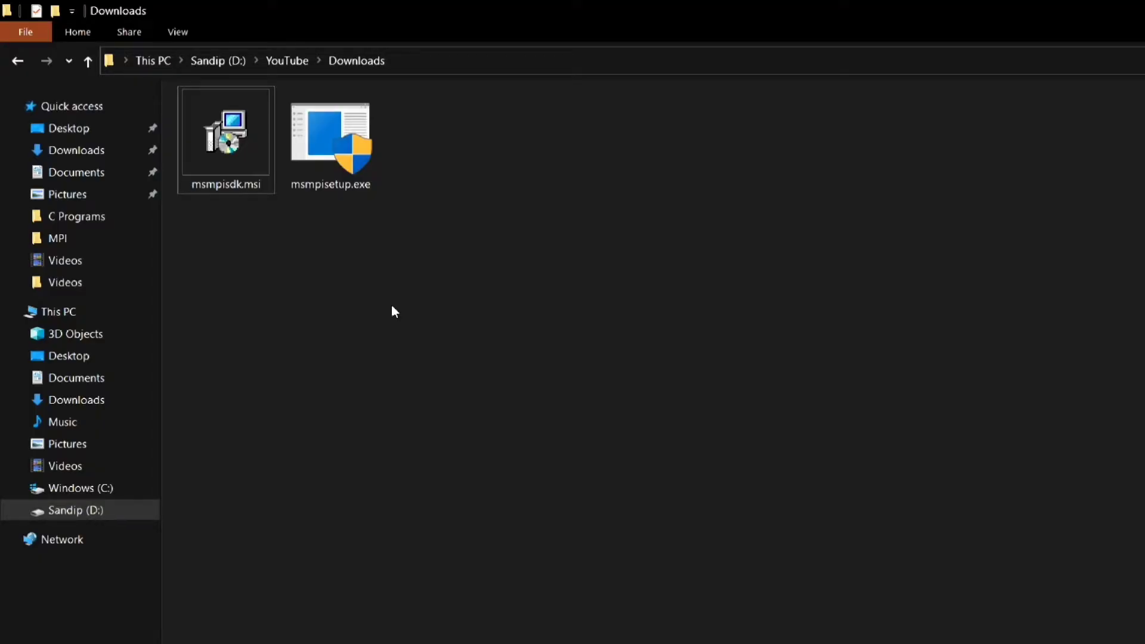
Launch msmpisetup.exe and accept the license to reach the install-folder step.
click(330, 138)
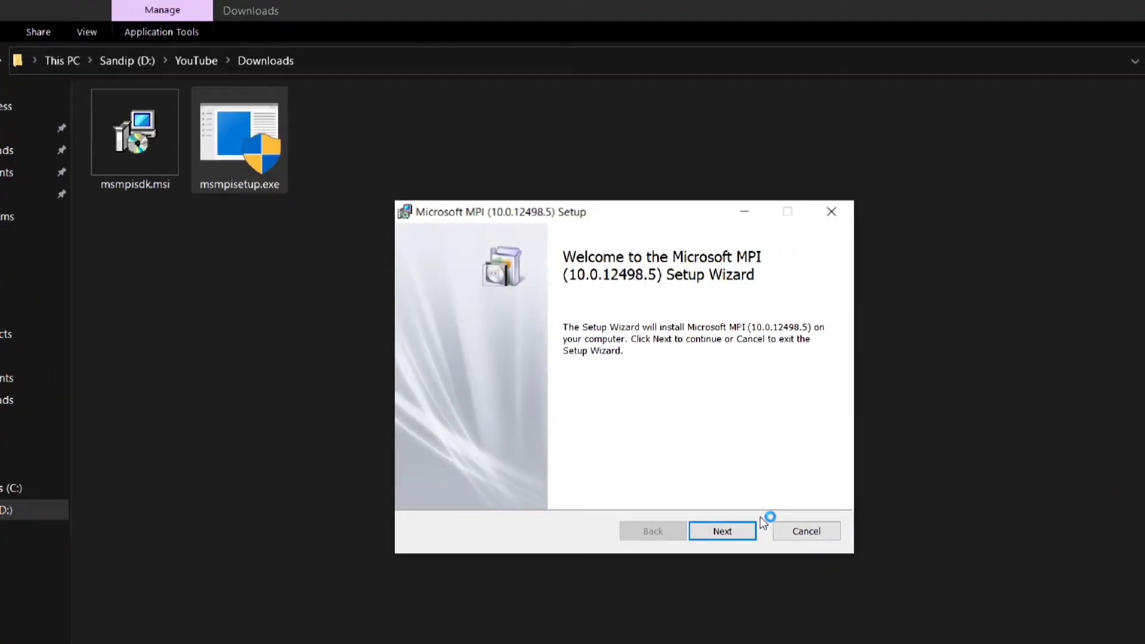
click(722, 531)
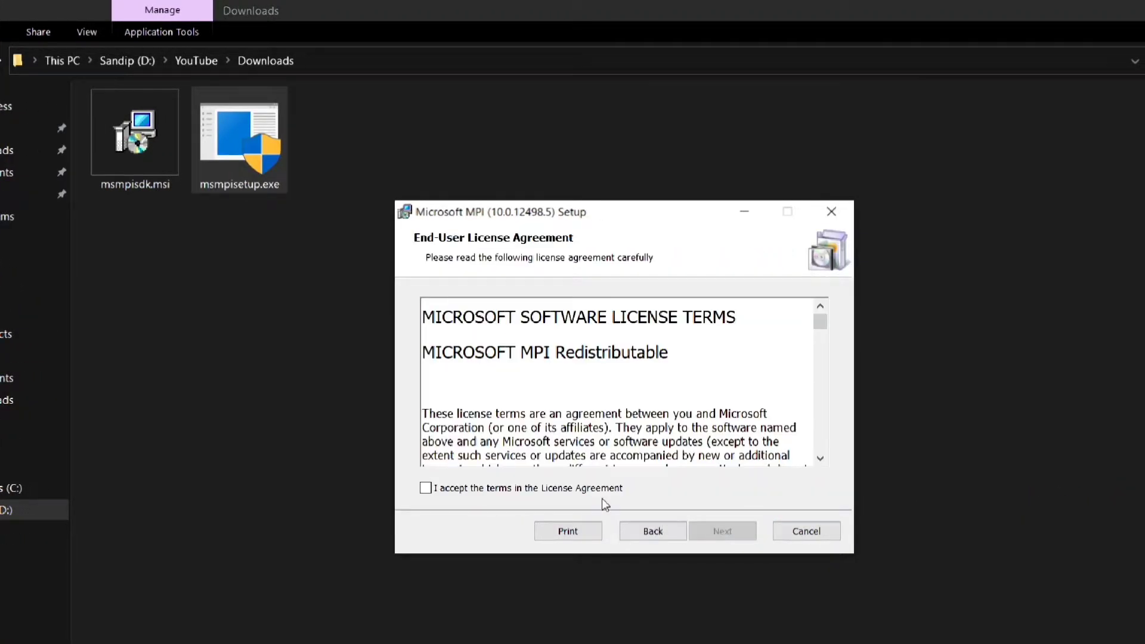
click(426, 488)
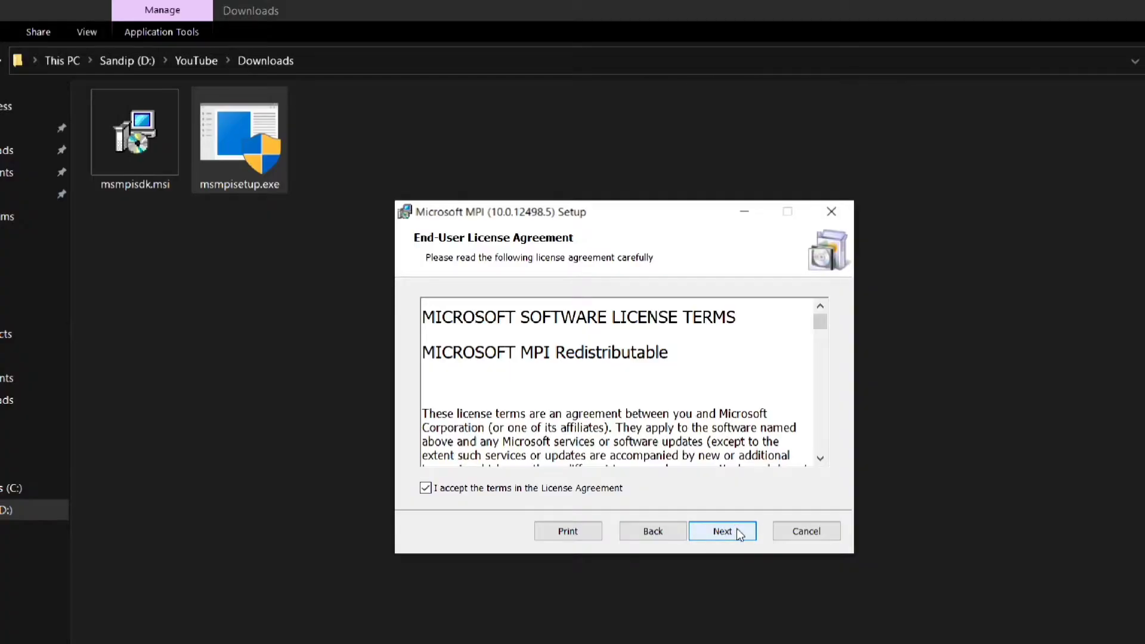
click(722, 531)
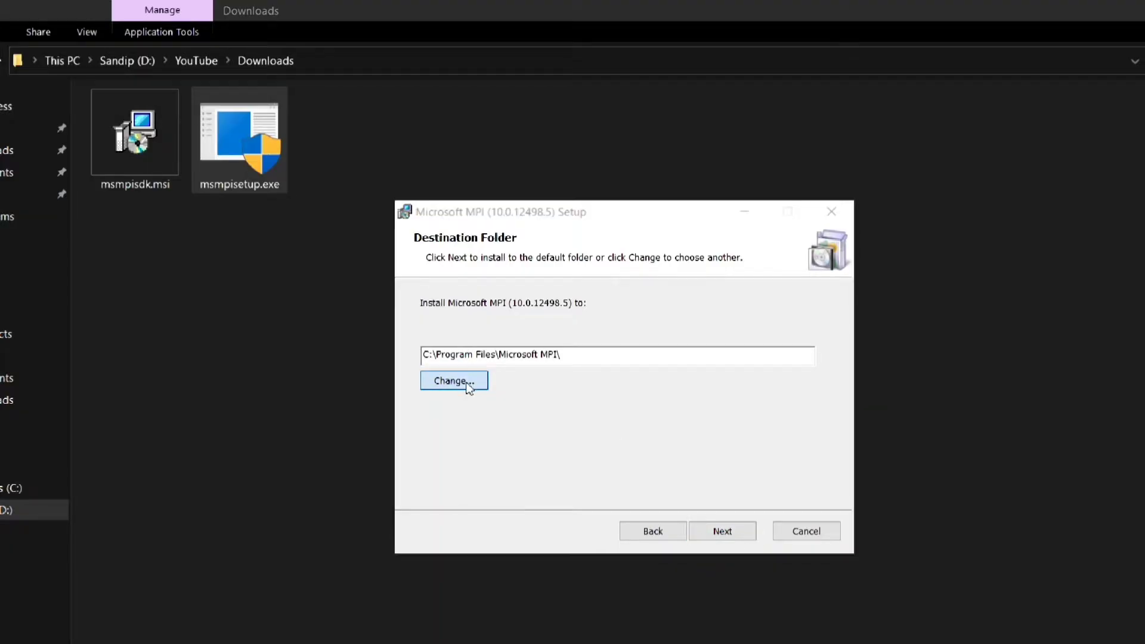
Change the install destination to a new folder D:\Programming\MPI\MS_MPI\.
click(449, 381)
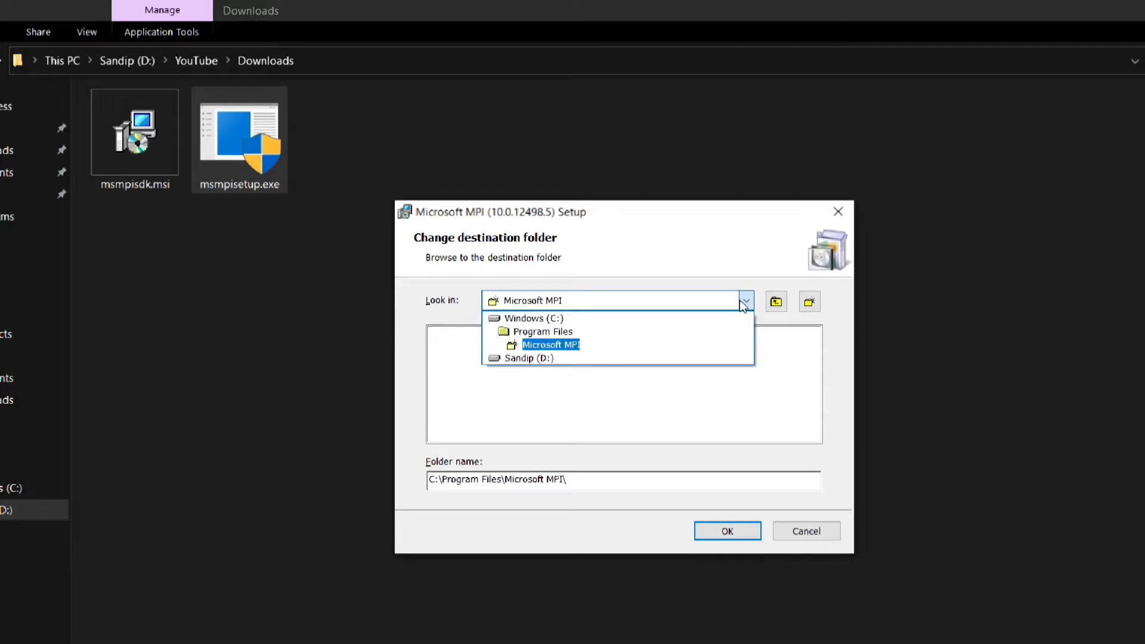
click(524, 358)
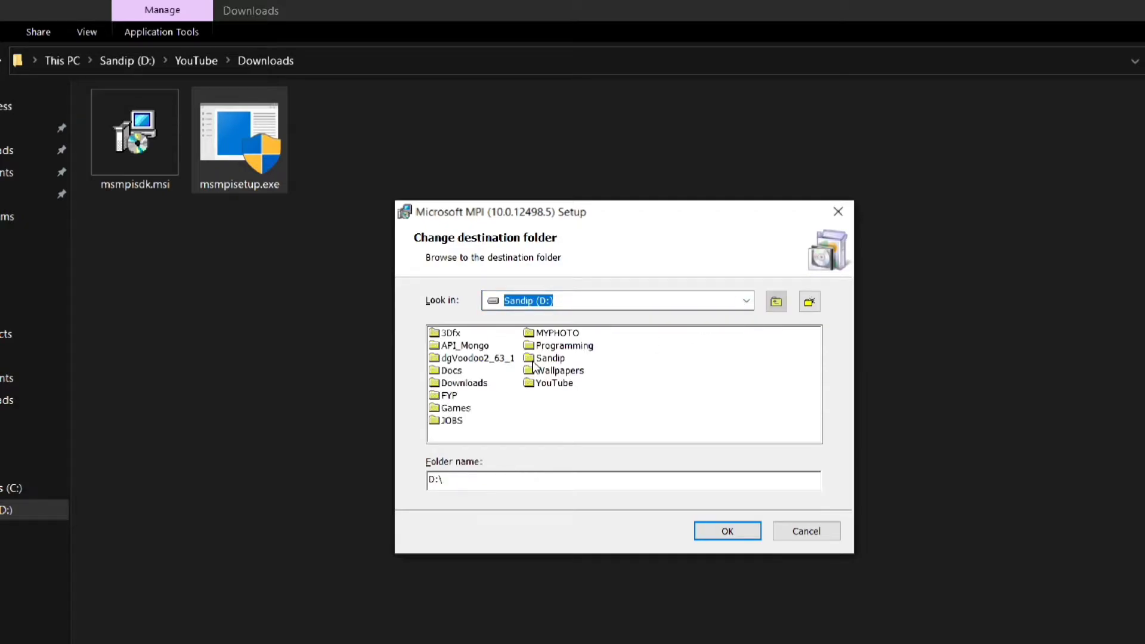
double_click(565, 346)
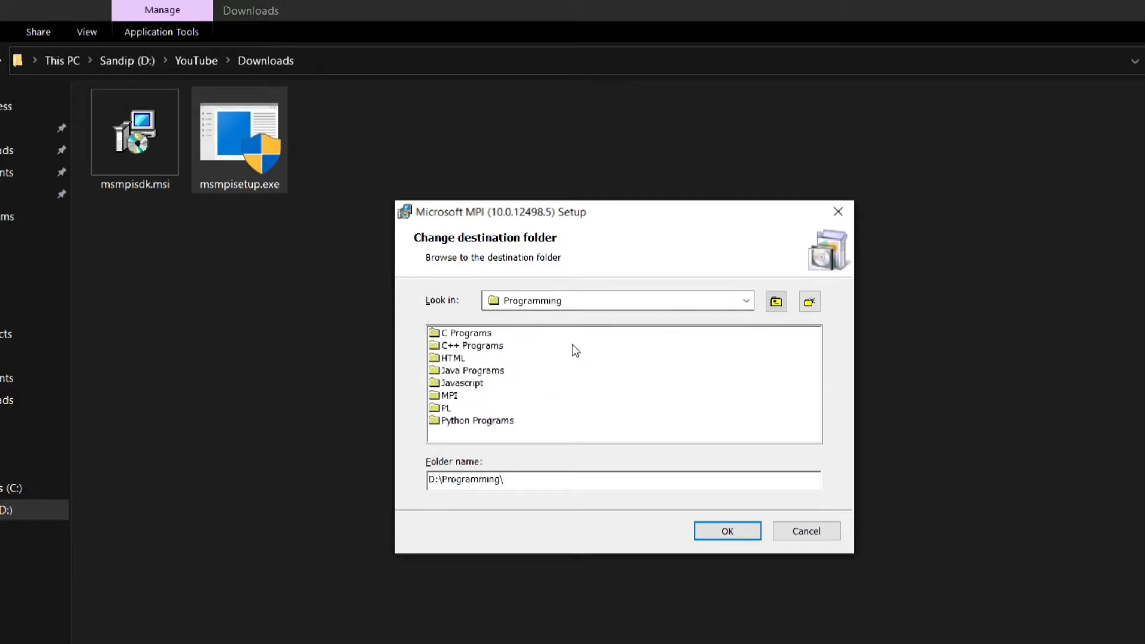
double_click(451, 395)
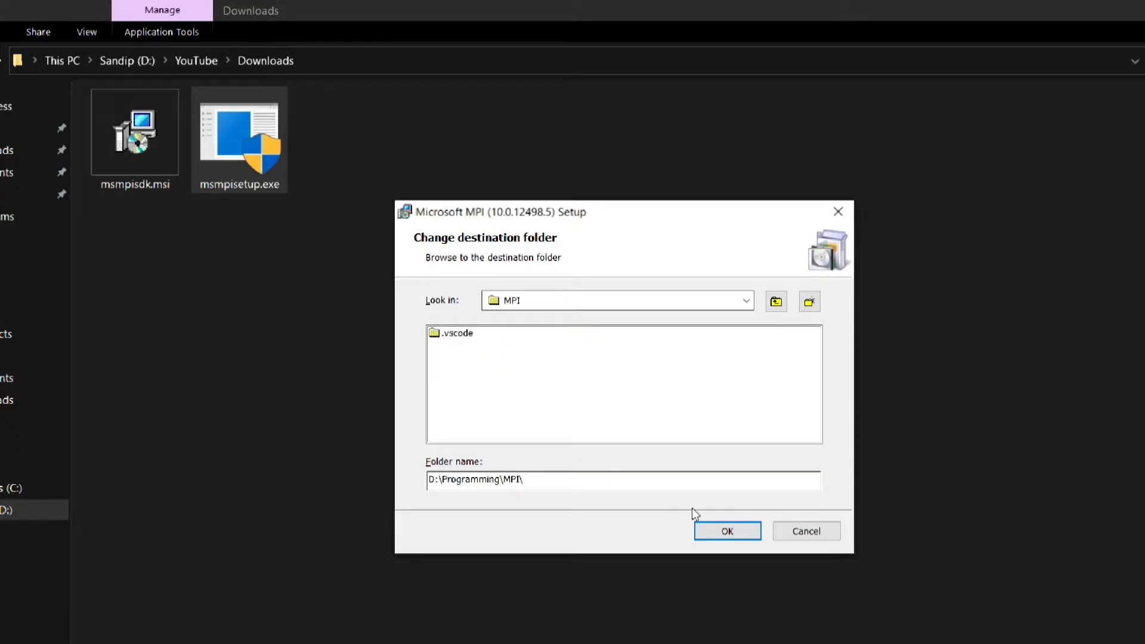
click(809, 300)
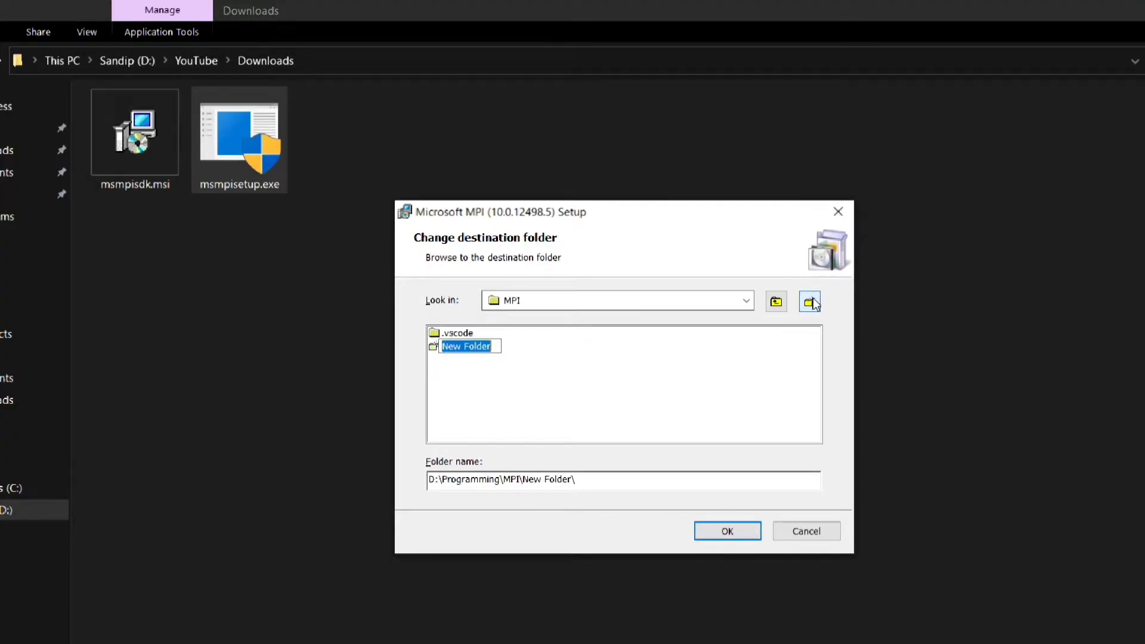
text(MS_)
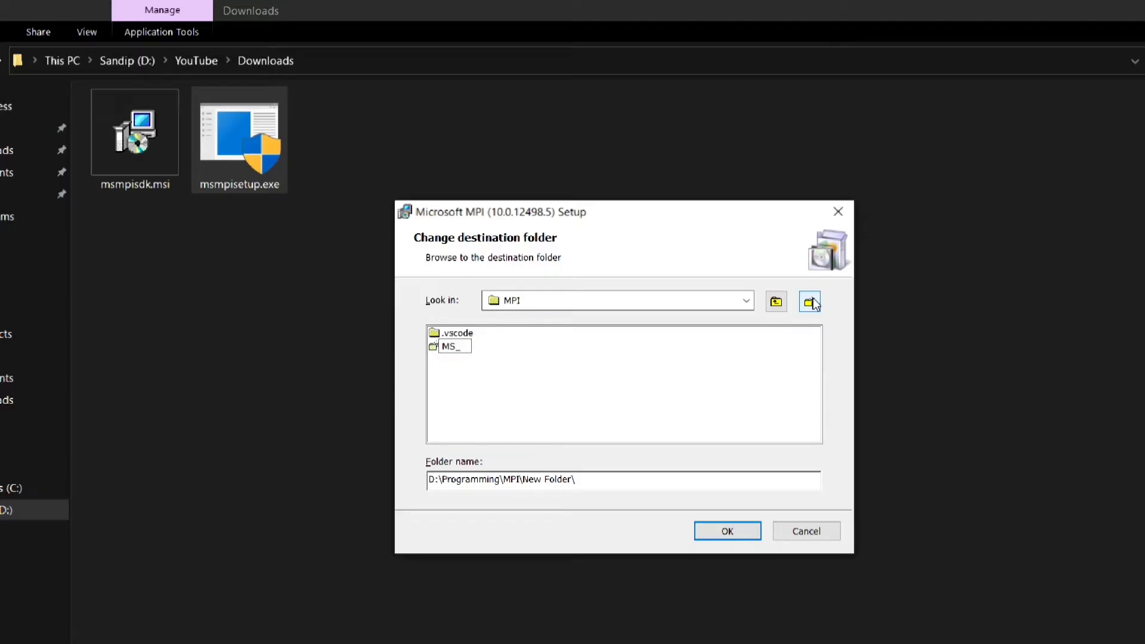
text(MPI)
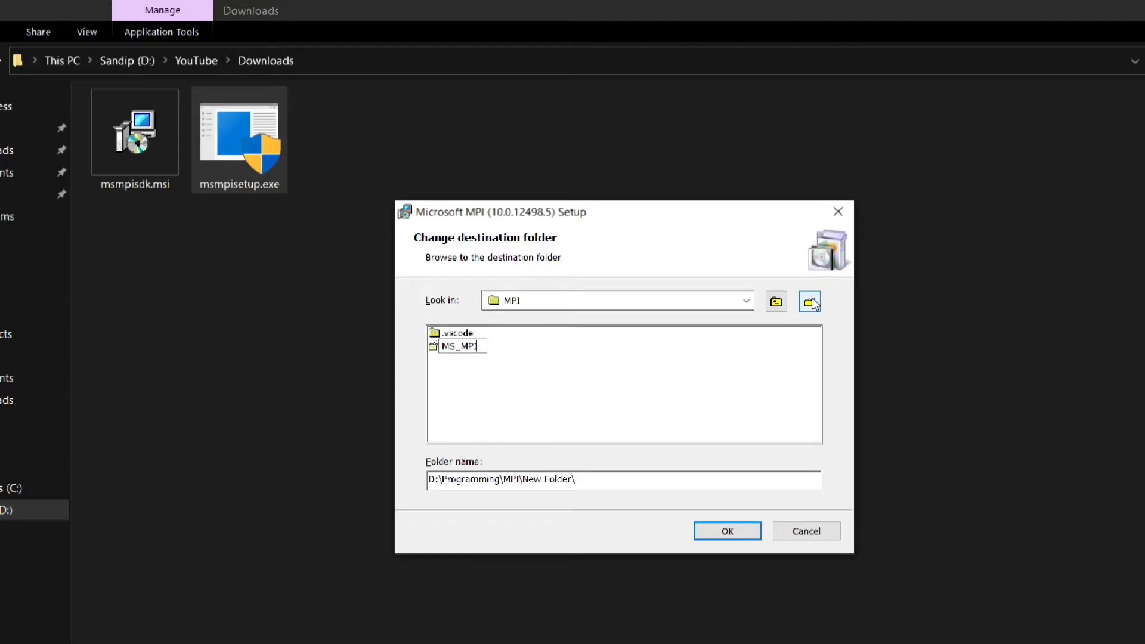
click(727, 531)
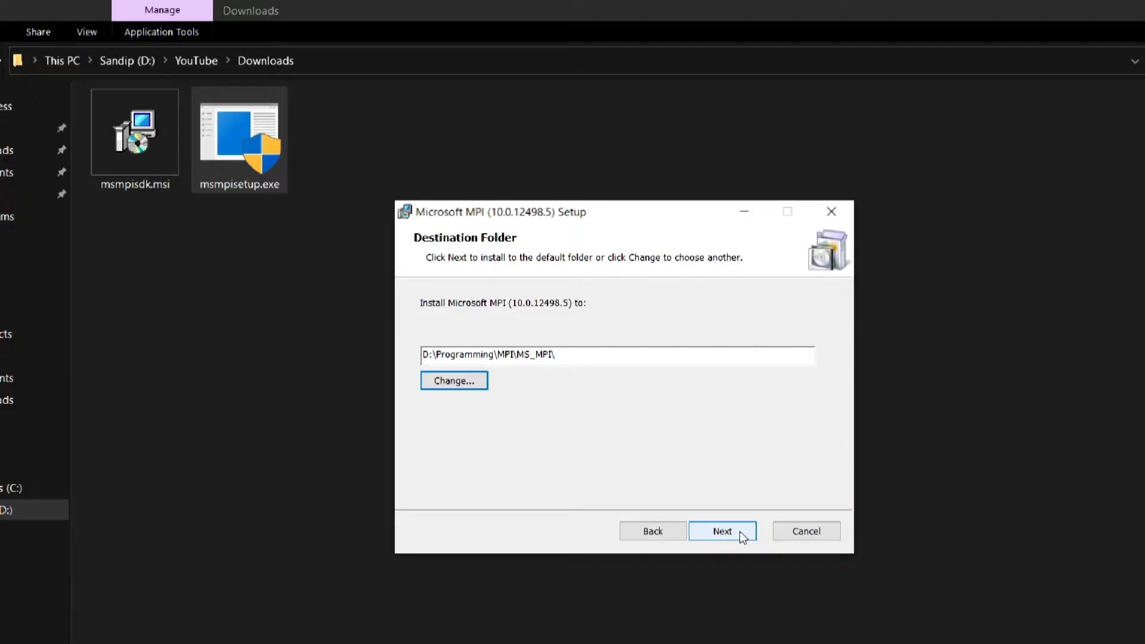
Install MS-MPI into the chosen folder and close the finished wizard.
click(722, 531)
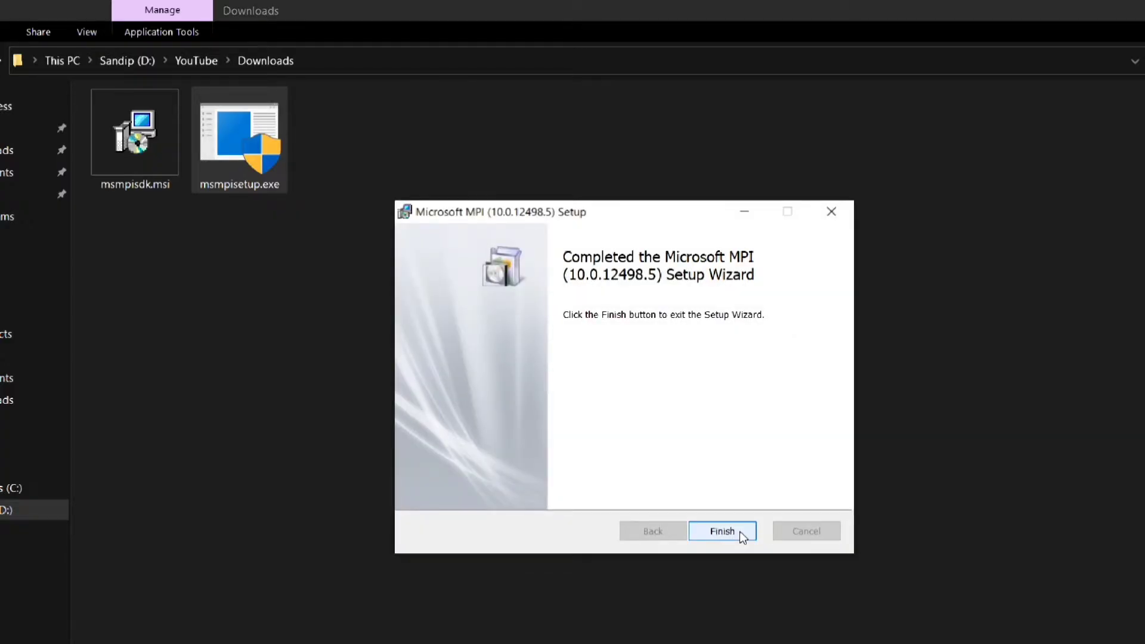
click(722, 531)
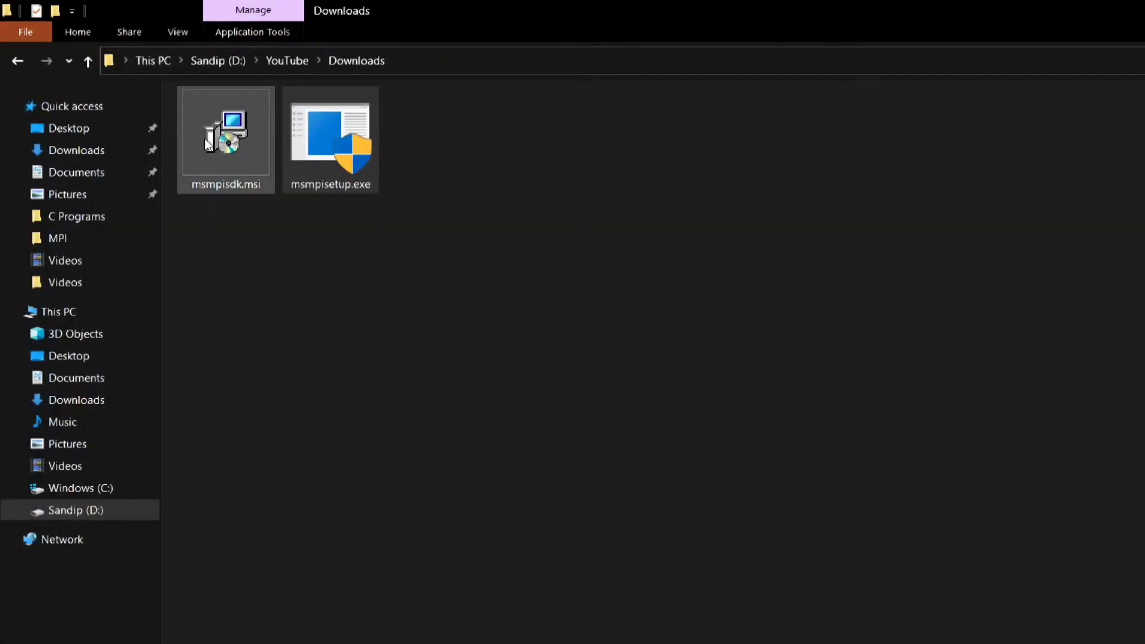
Run msmpisdk.msi and accept the SDK license to reach the install-location step.
double_click(225, 132)
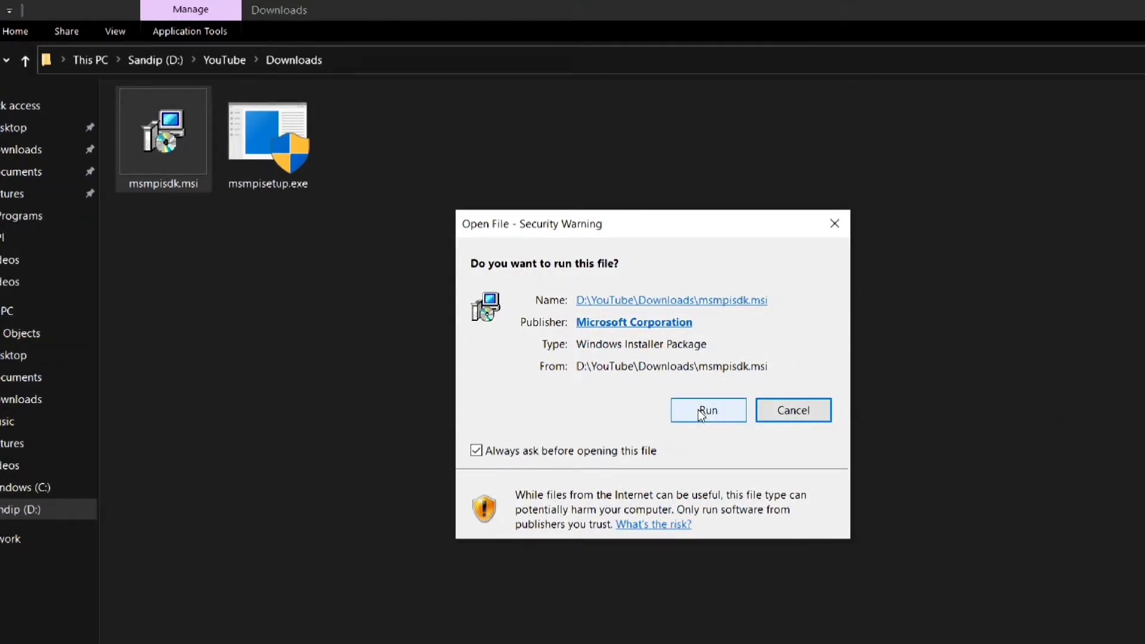
click(707, 410)
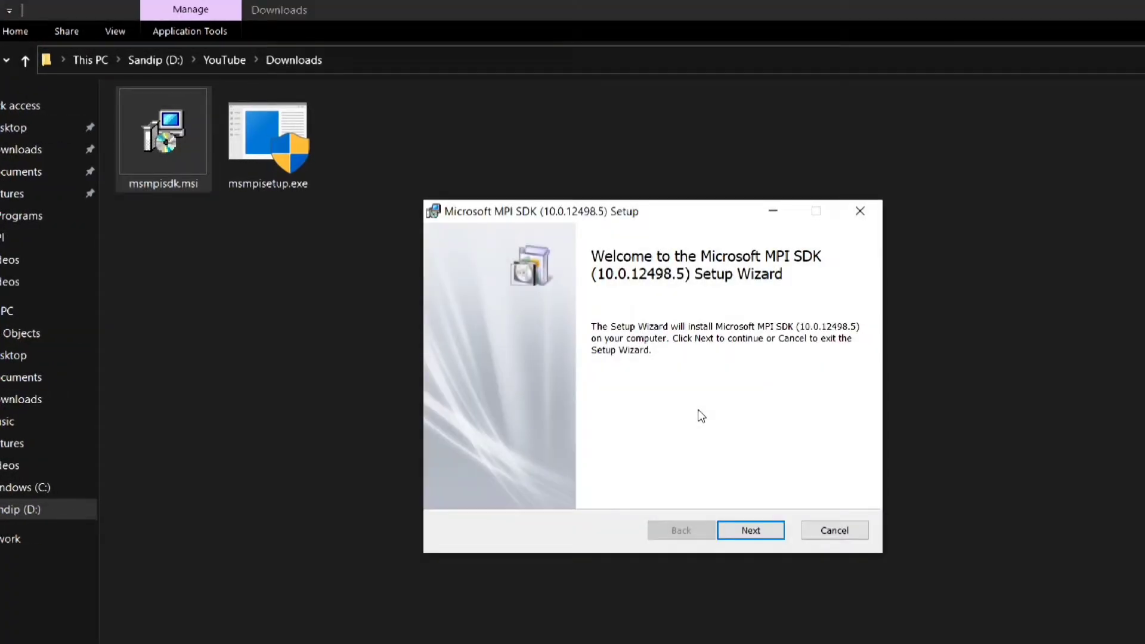
click(750, 529)
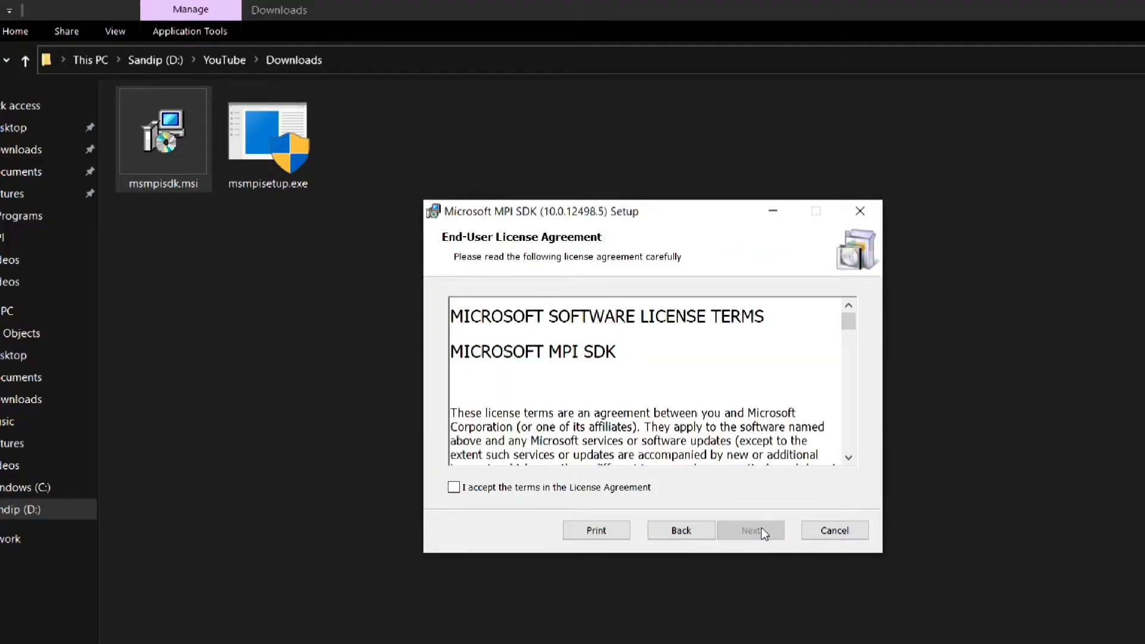
click(453, 487)
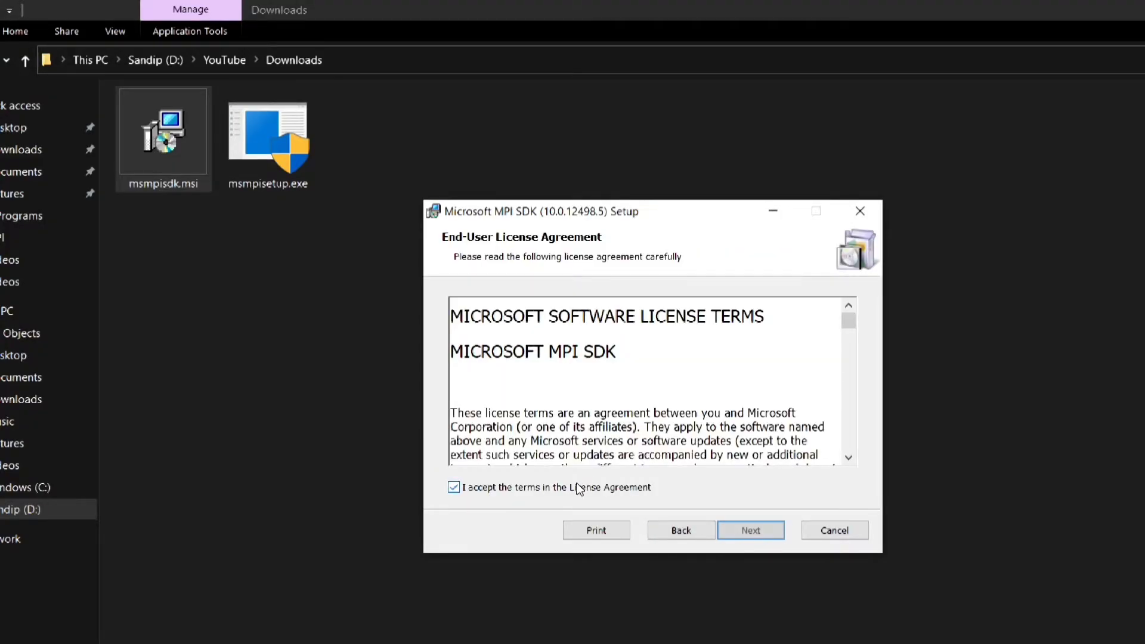
click(750, 530)
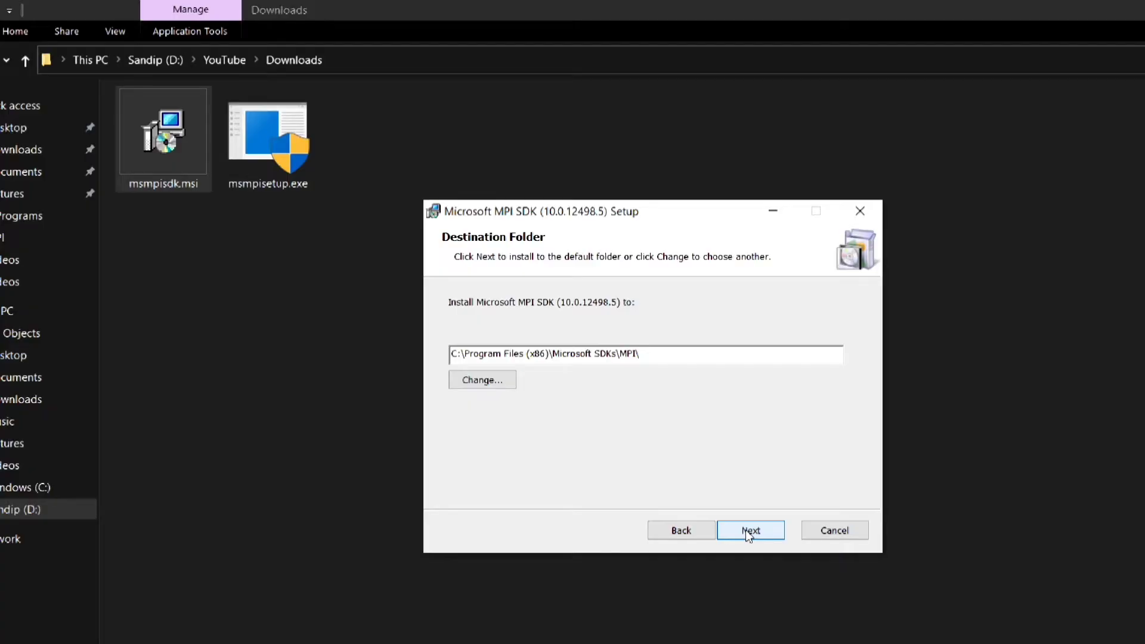
Install the MPI SDK into D:\Programming\MPI\MS_MPI\SDK\ and finish the wizard.
click(480, 379)
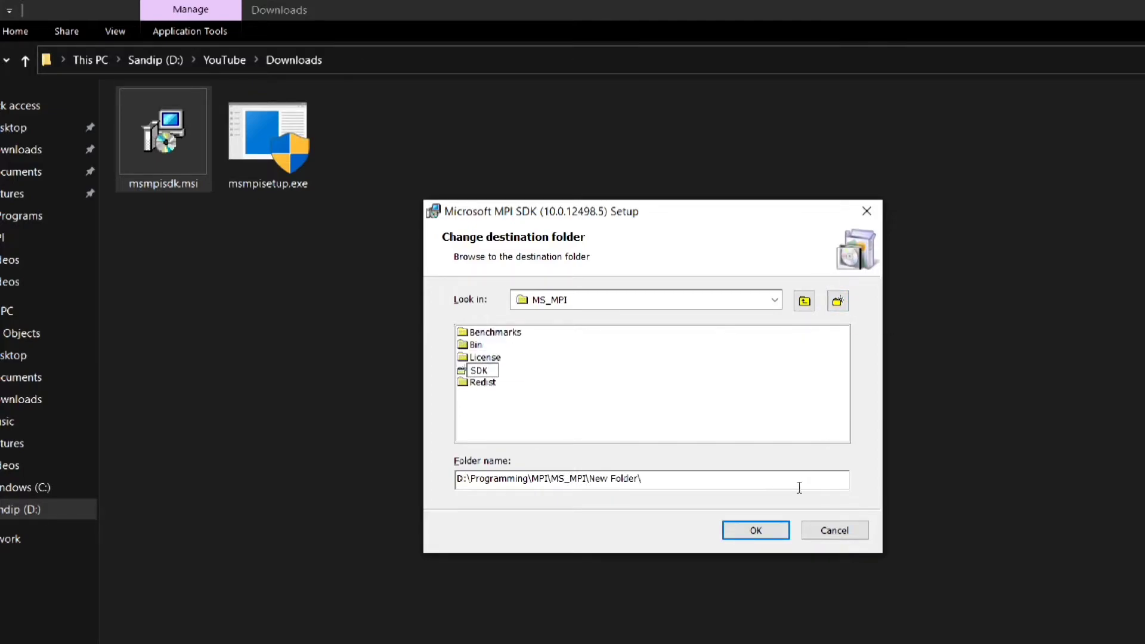
click(755, 530)
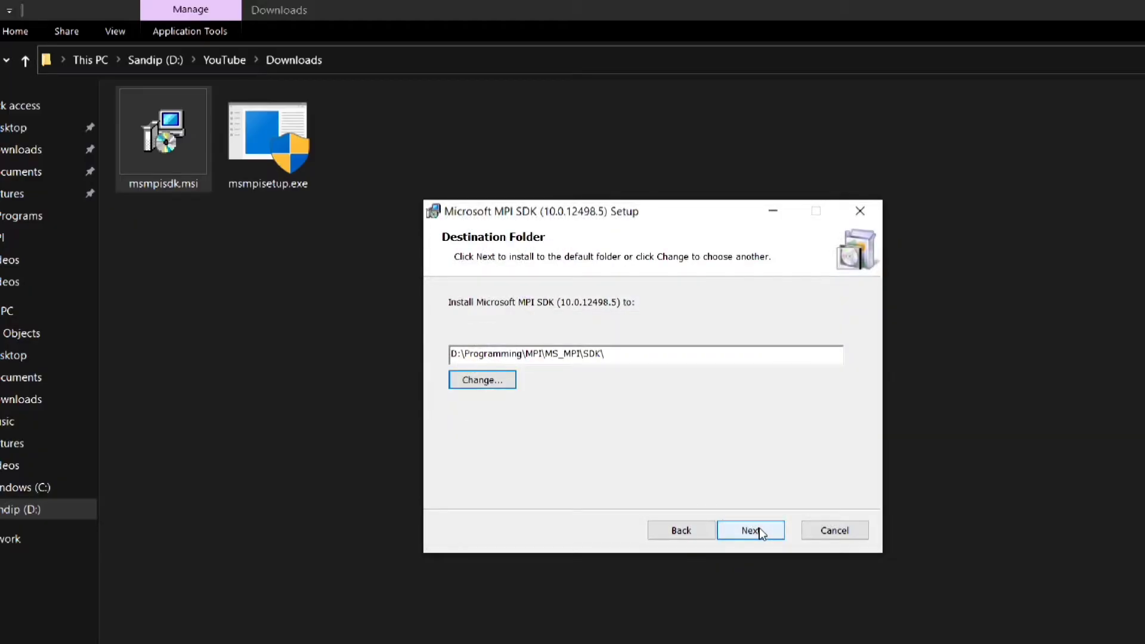
click(751, 530)
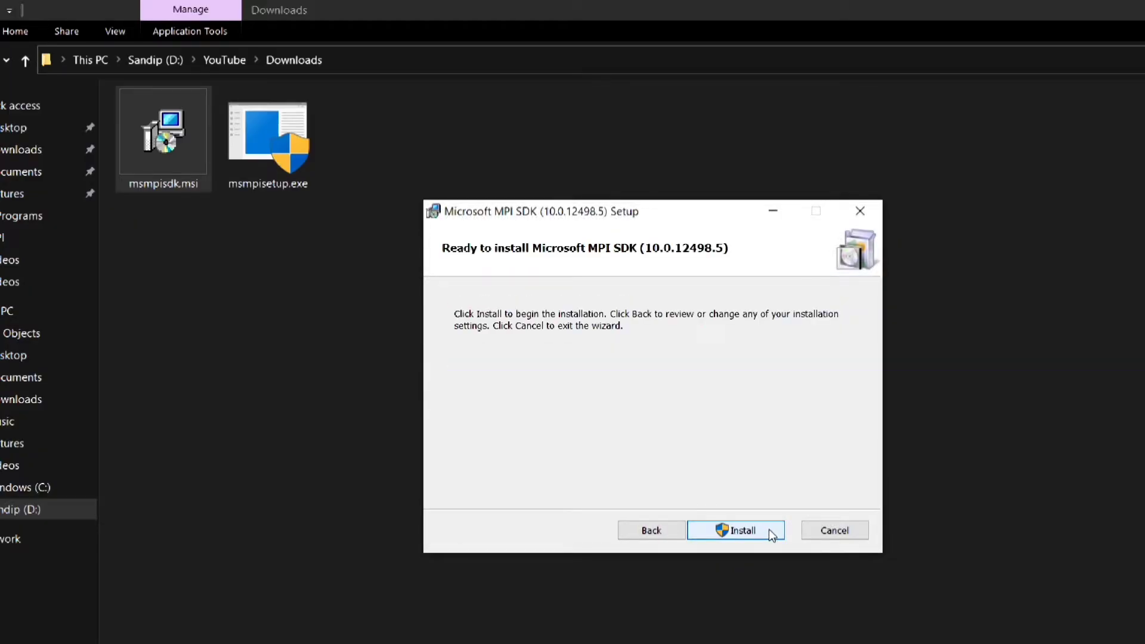
click(735, 530)
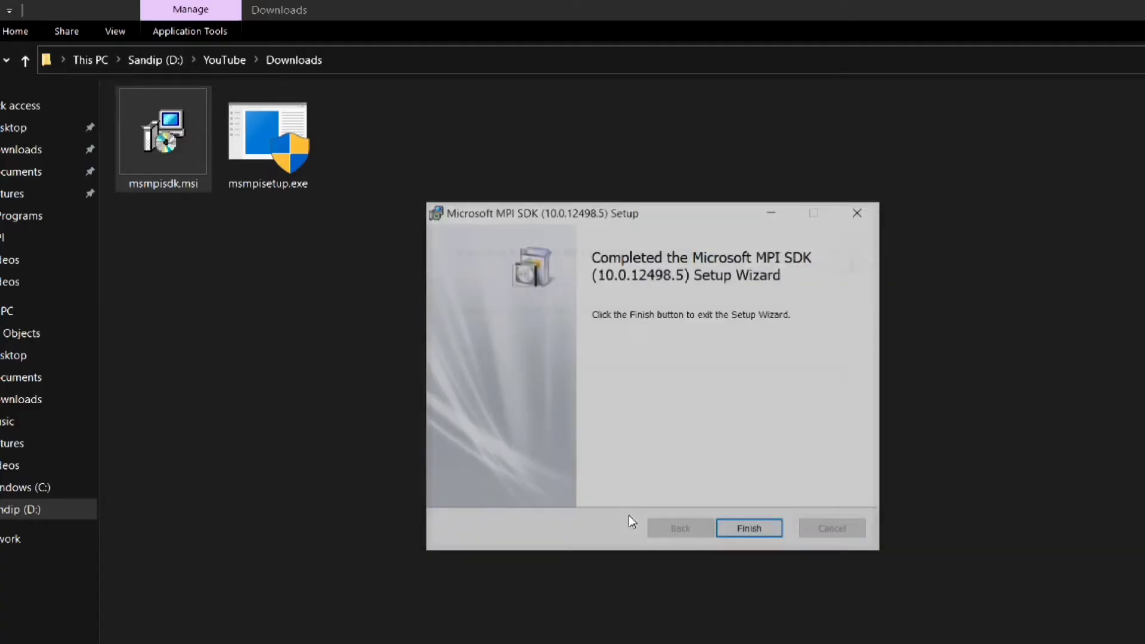
click(748, 527)
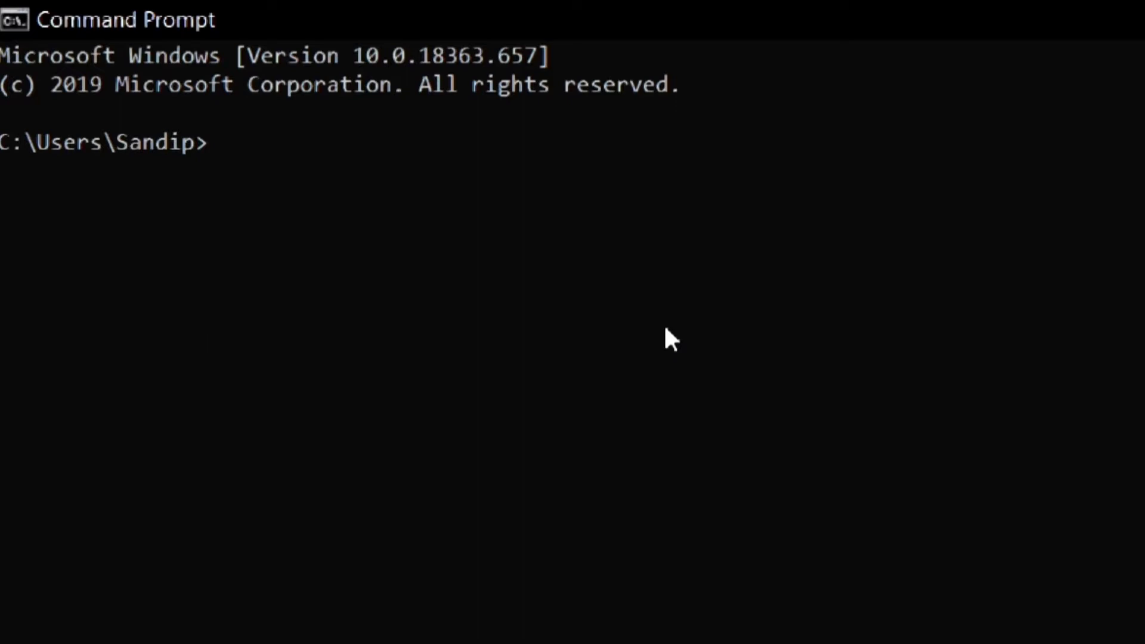
Enter "set msmpi" at the prompt to list the MS-MPI environment variables.
text(set)
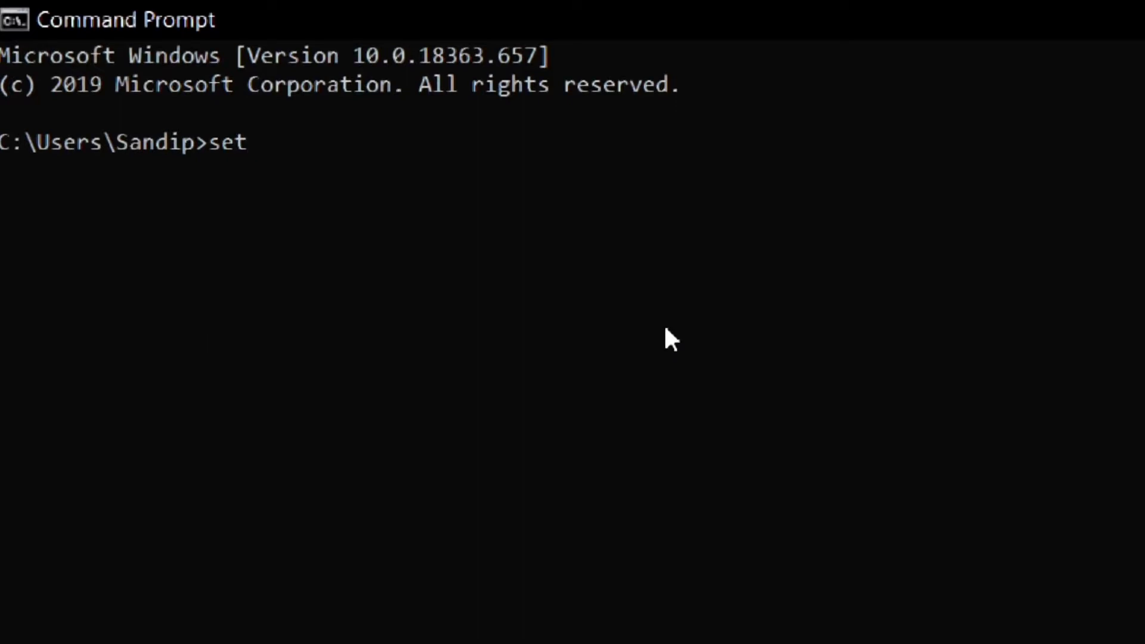
text(msmpi)
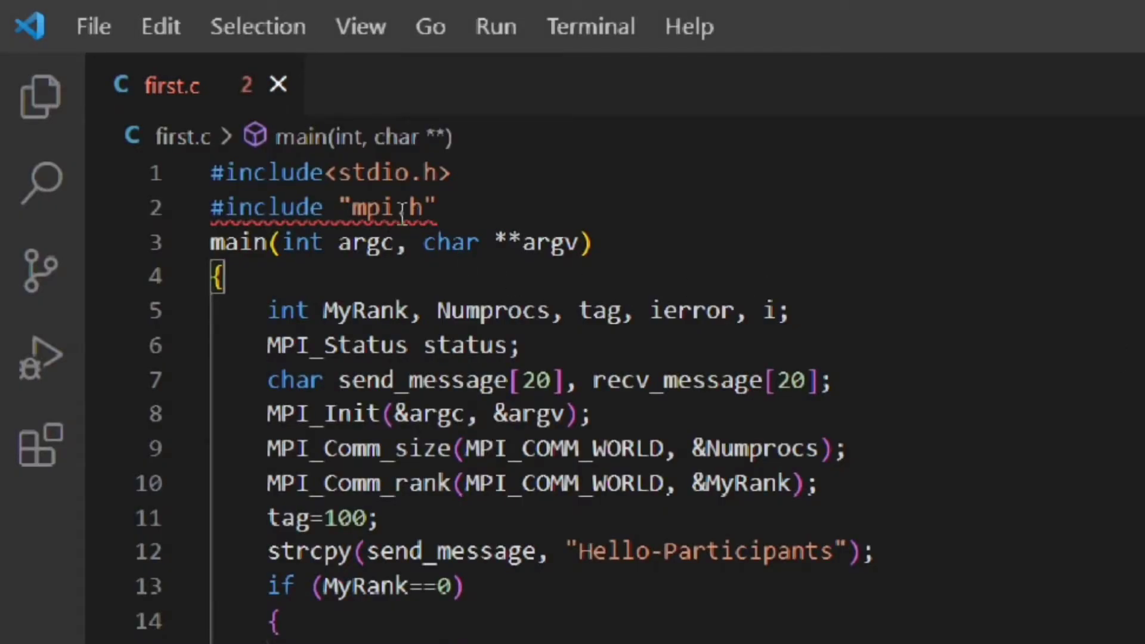
mouse_move(387, 207)
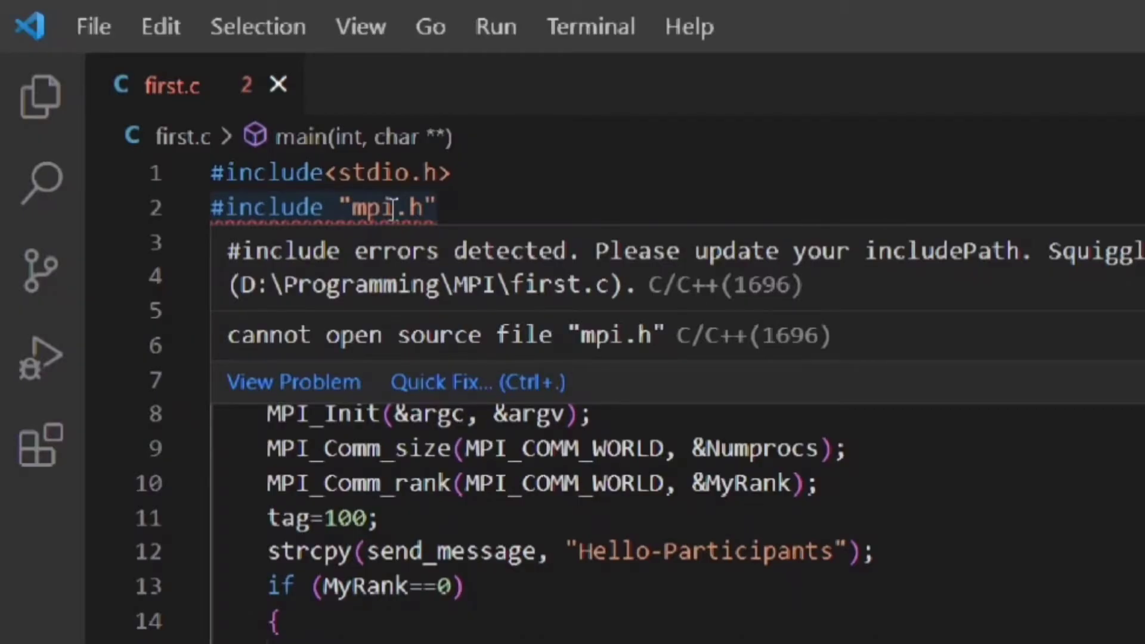
mouse_move(457, 314)
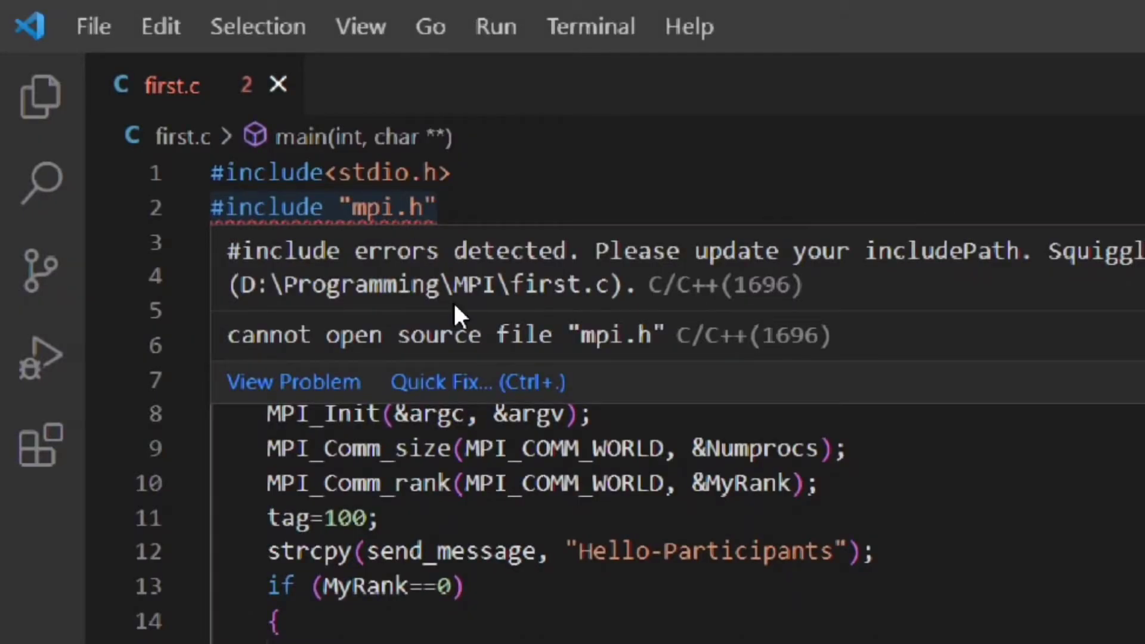
mouse_move(485, 394)
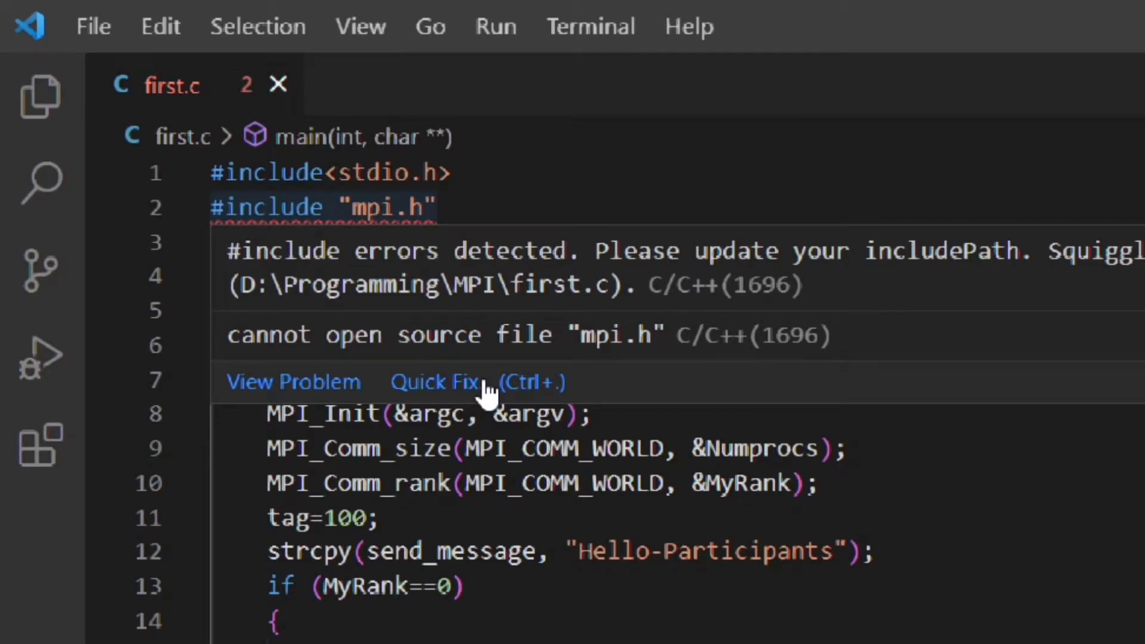
Show the quick-fix suggestions for the unresolved mpi.h include in first.c.
click(435, 382)
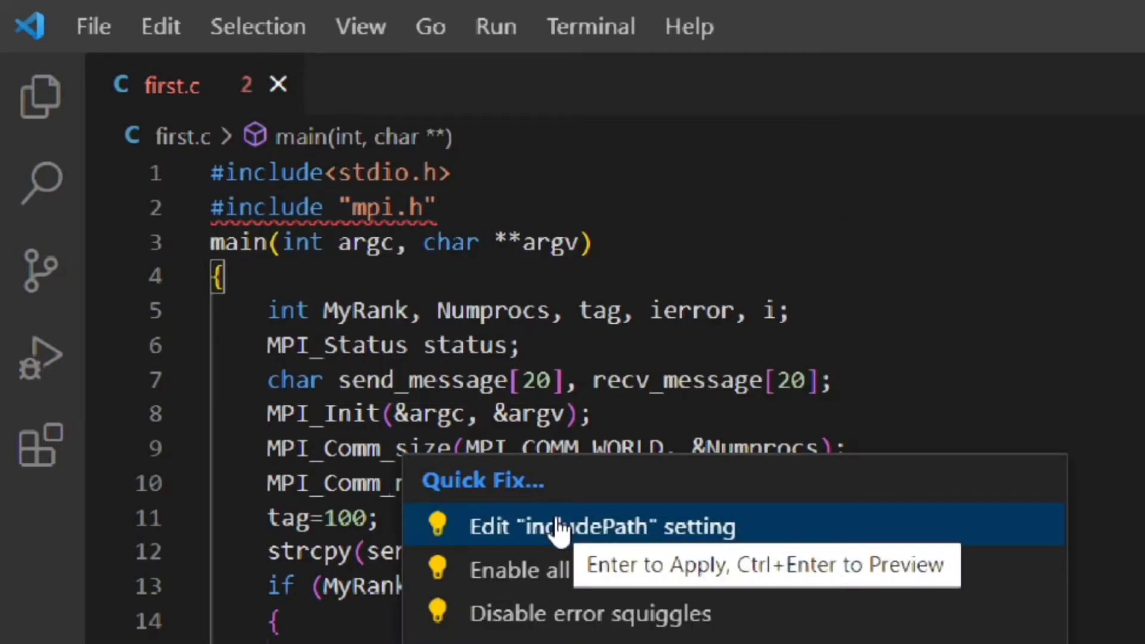
Add ${MSMPI_INC} to the C/C++ includePath setting and return to first.c.
click(600, 527)
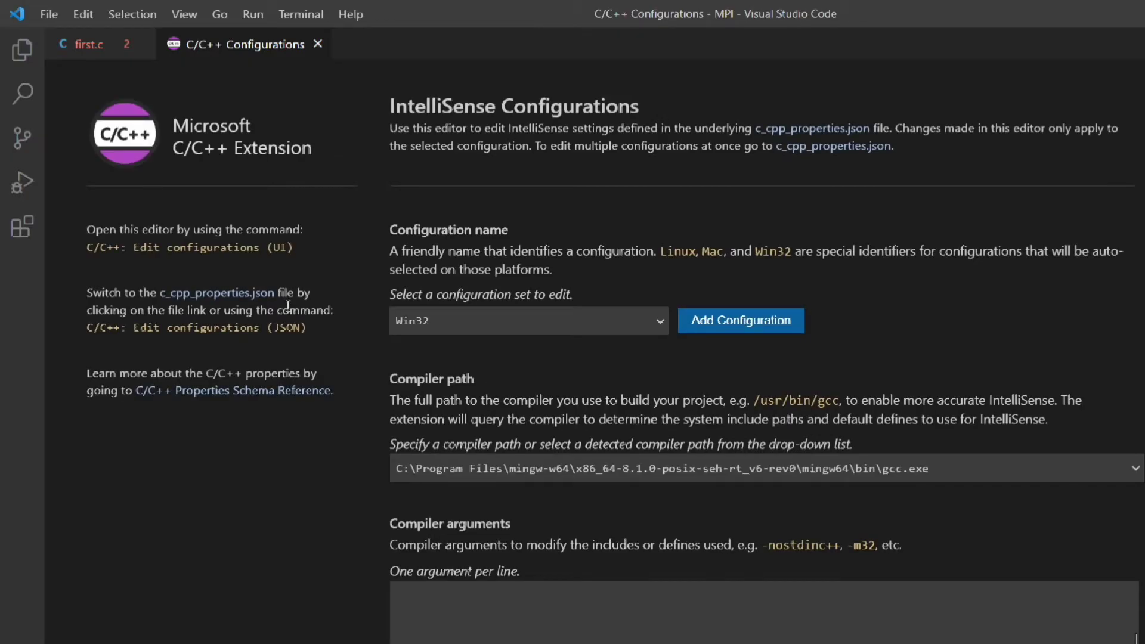
scroll(down, 3)
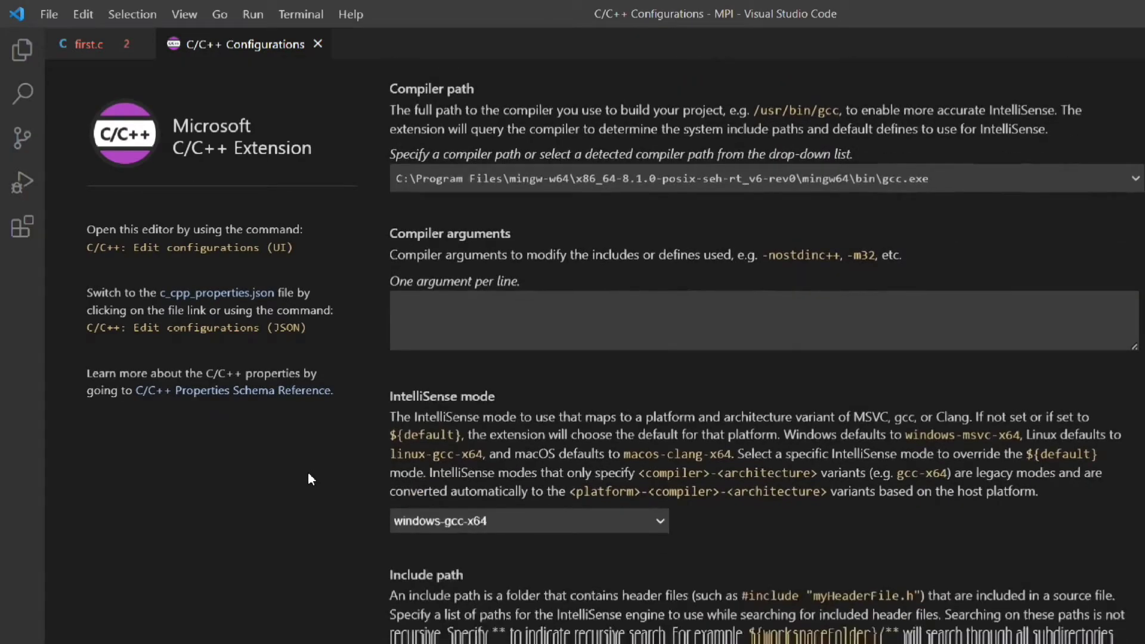
scroll(down, 3)
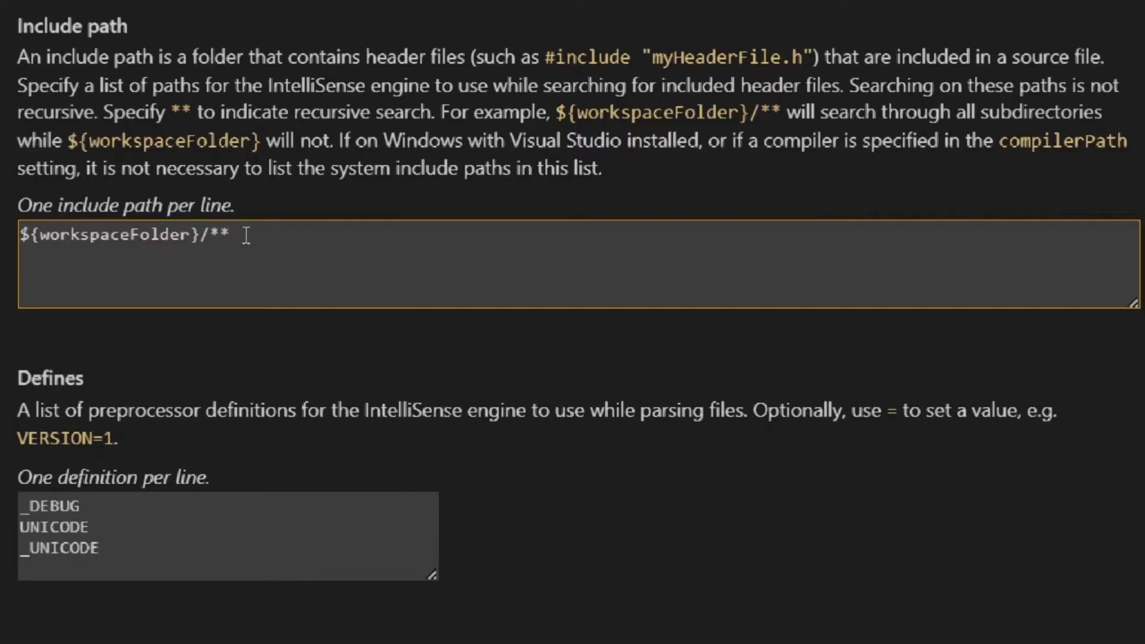
text($)
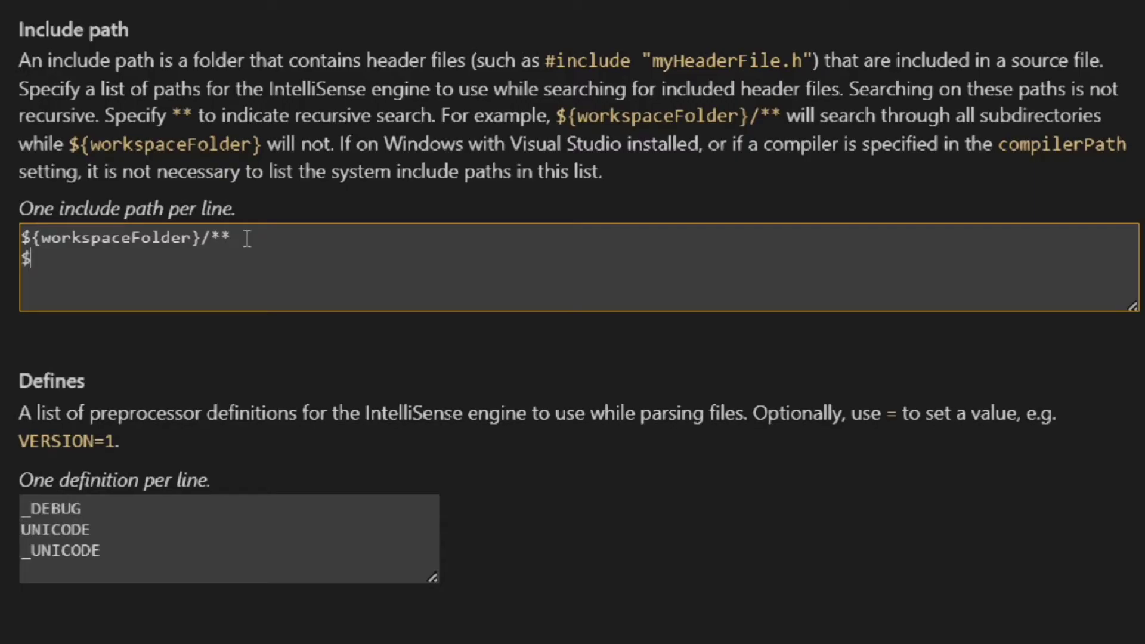
text({)
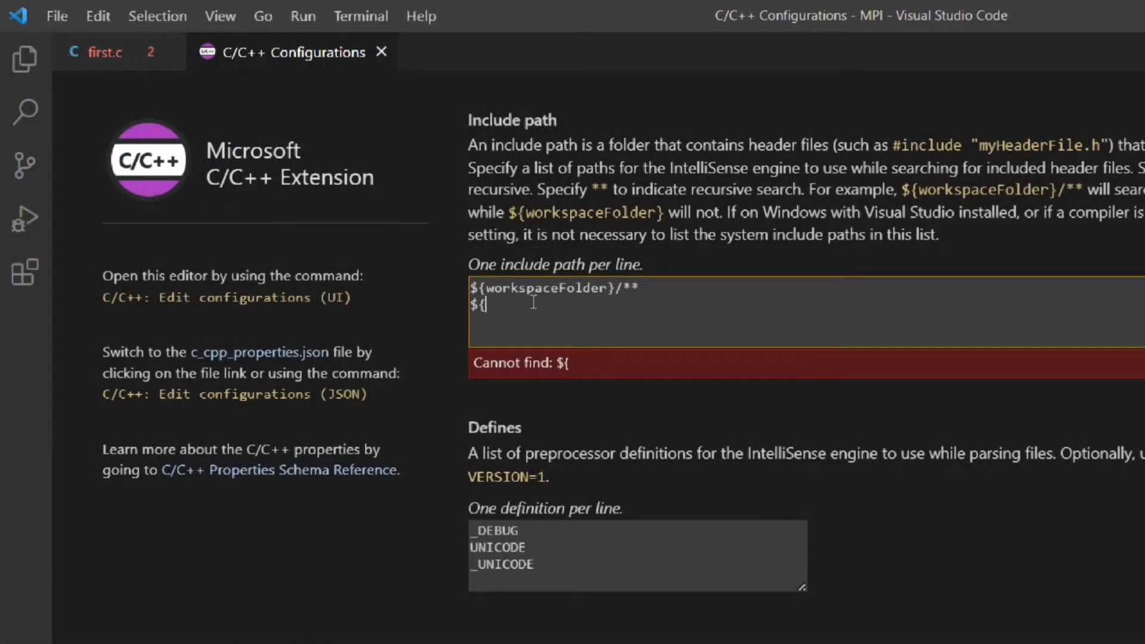
text(MSMPI_INC)
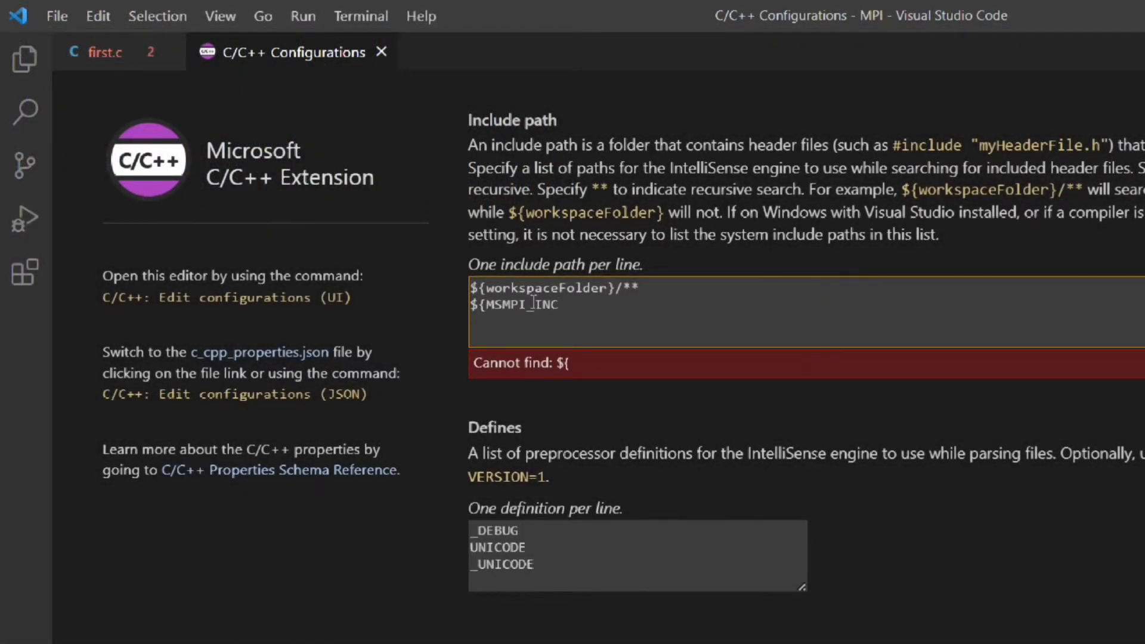
text(})
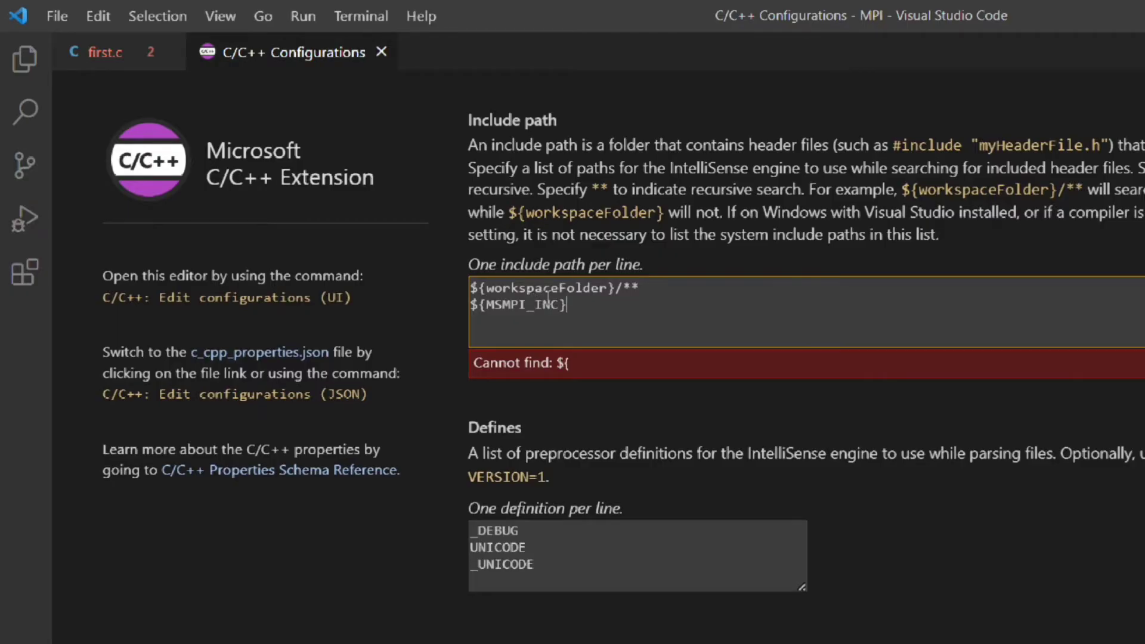
scroll(up, 3)
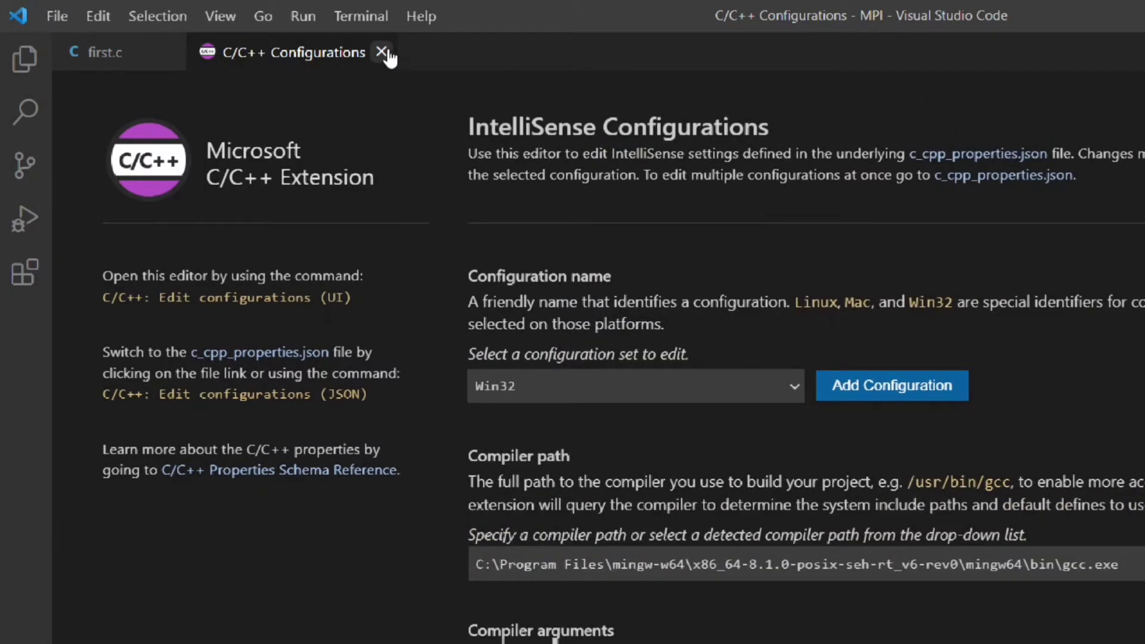
click(383, 51)
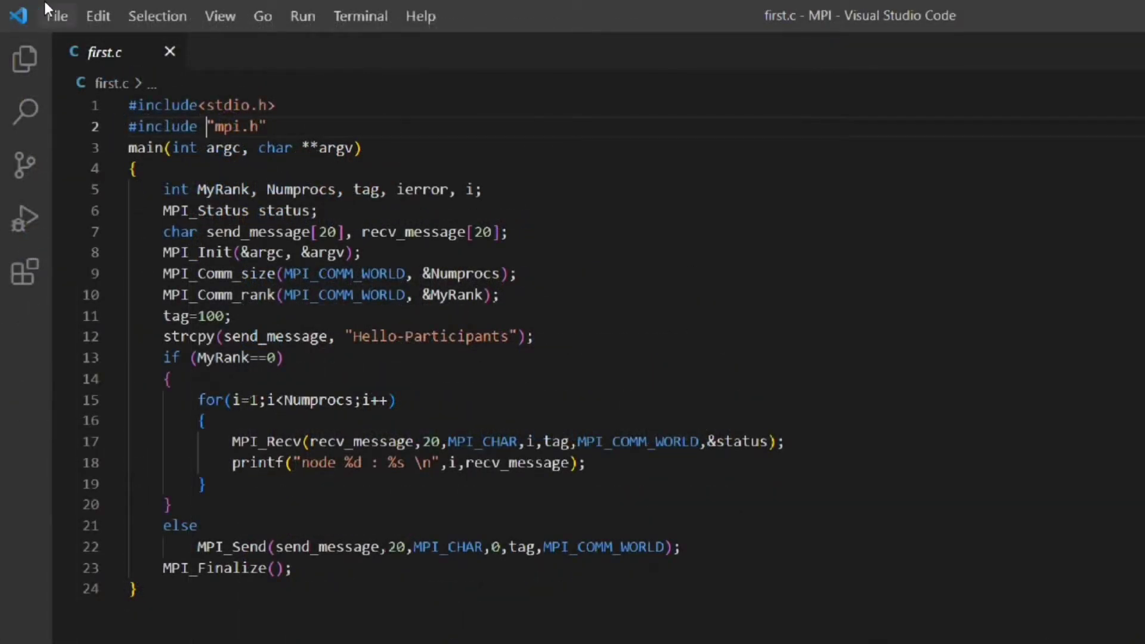
mouse_move(359, 15)
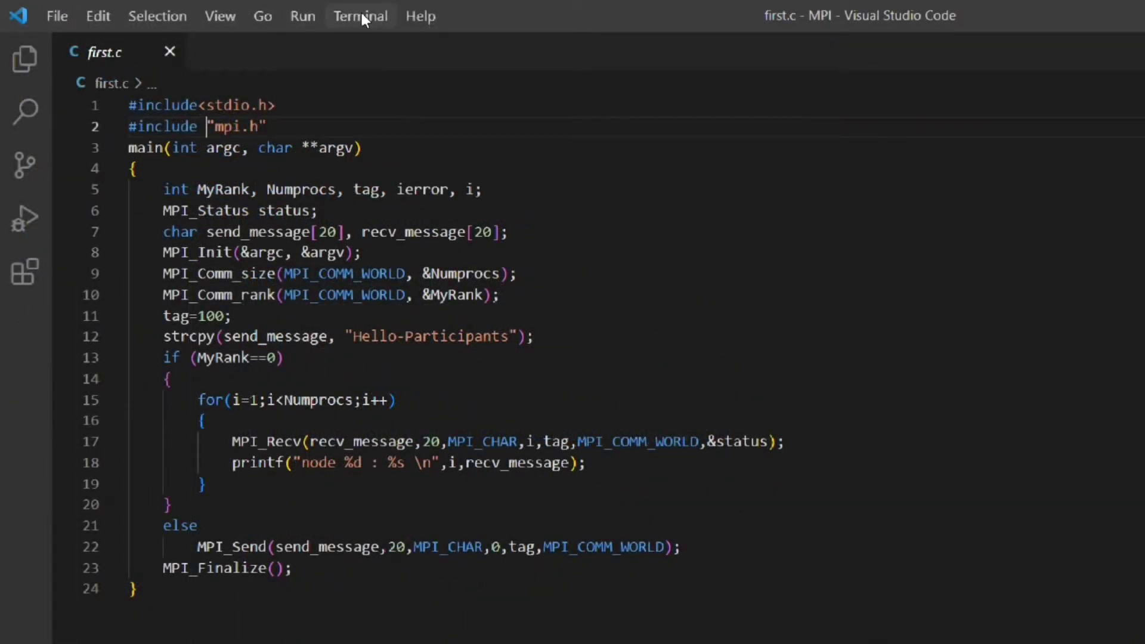
Configure the default build task from the Terminal menu, generating tasks.json for gcc.
click(361, 15)
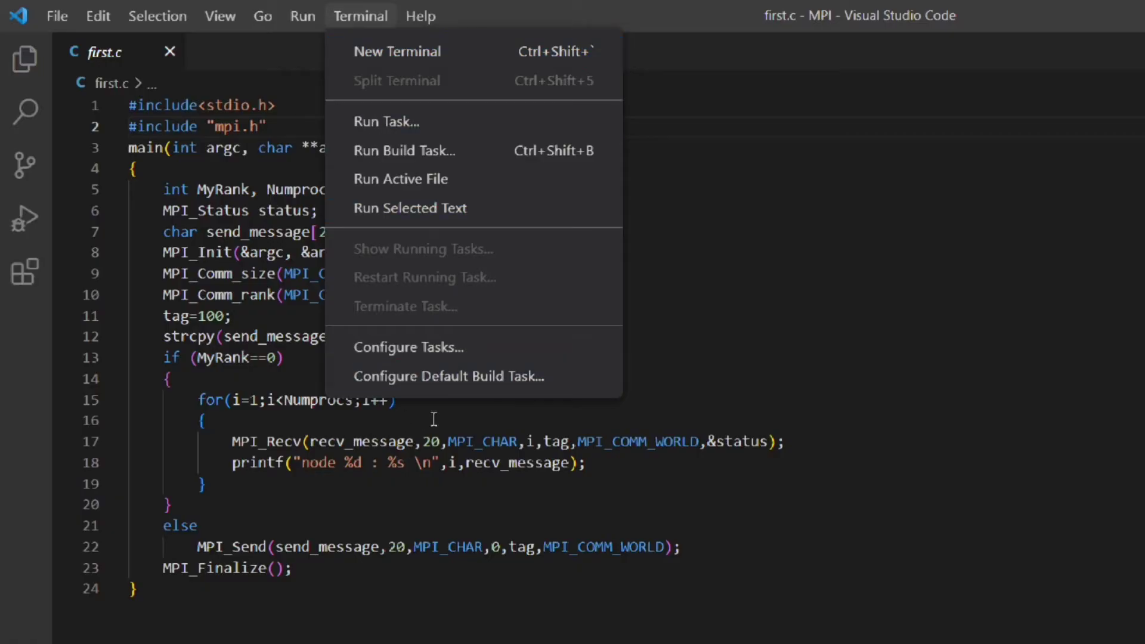
mouse_move(453, 376)
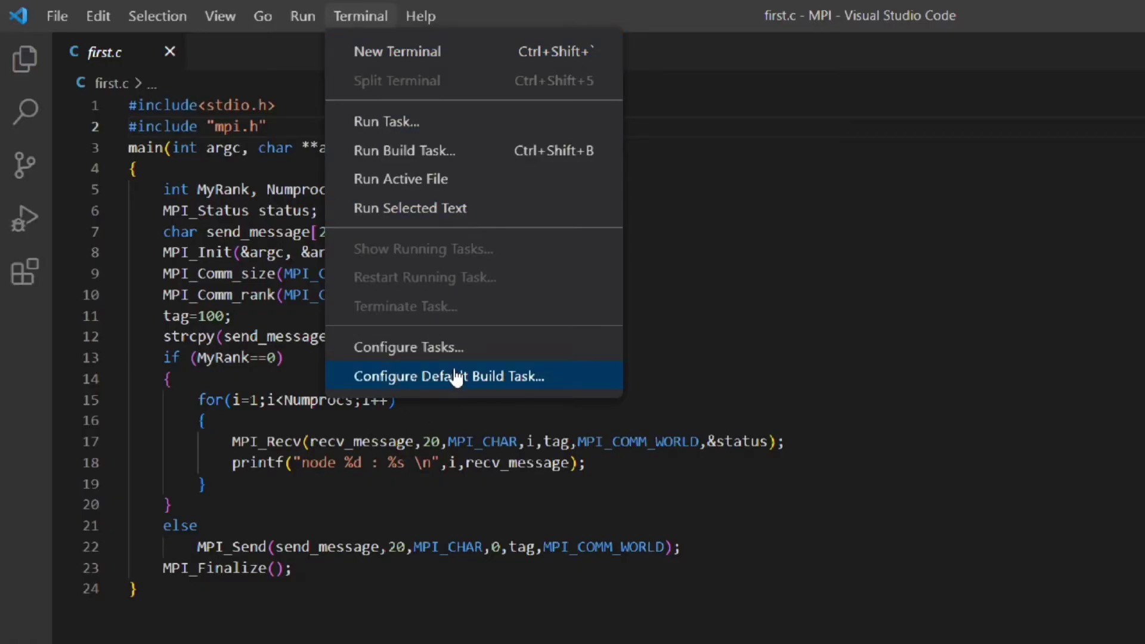
click(449, 375)
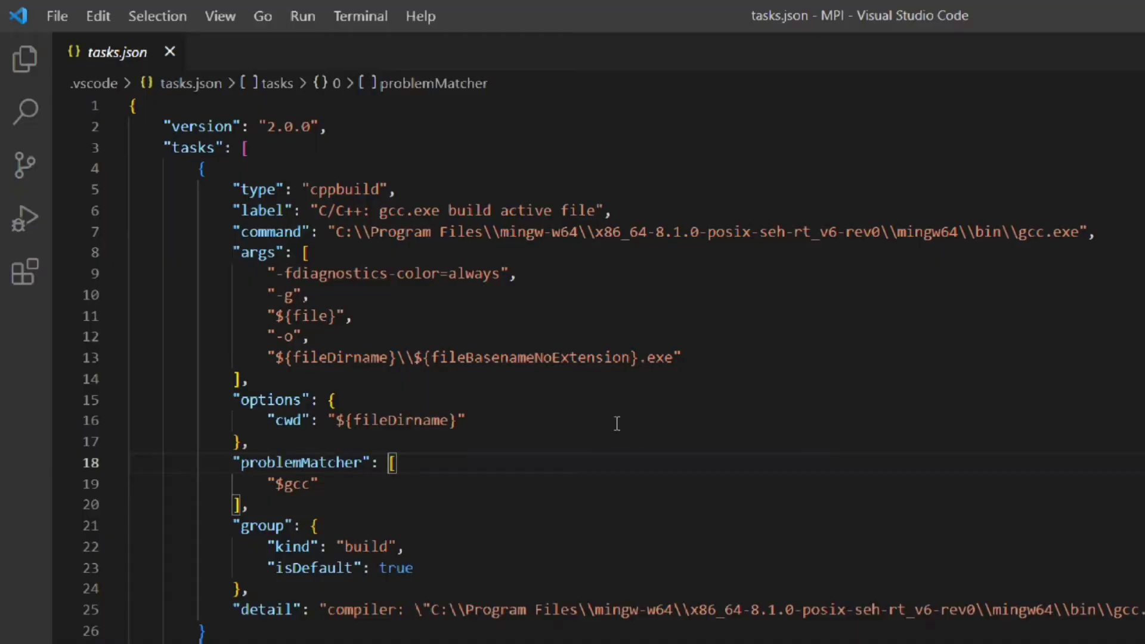
mouse_move(695, 345)
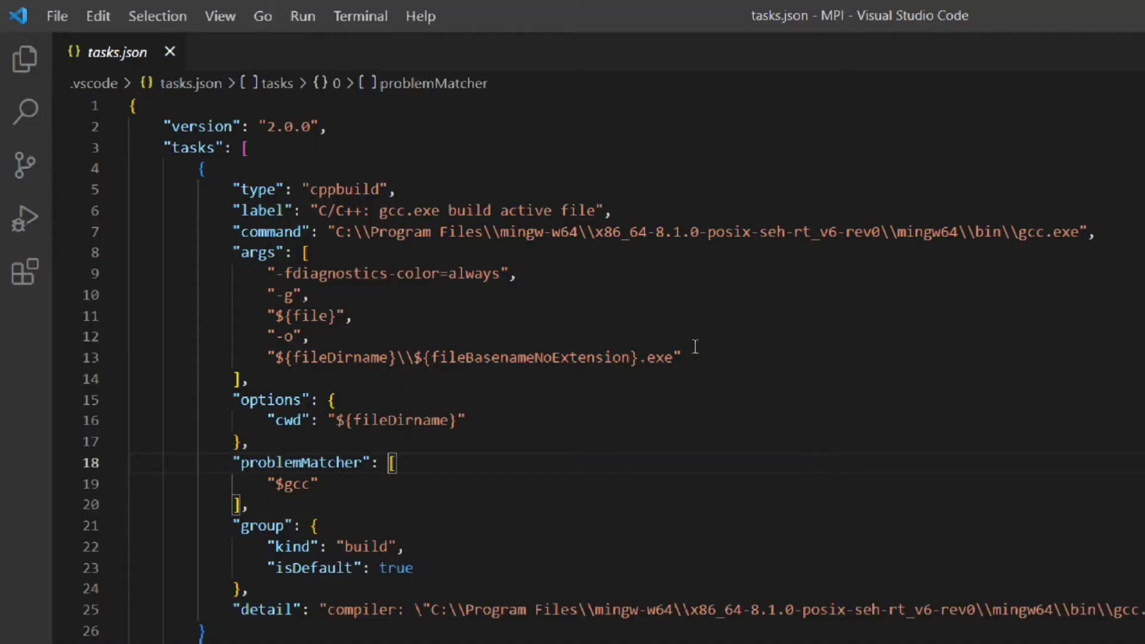
mouse_move(704, 346)
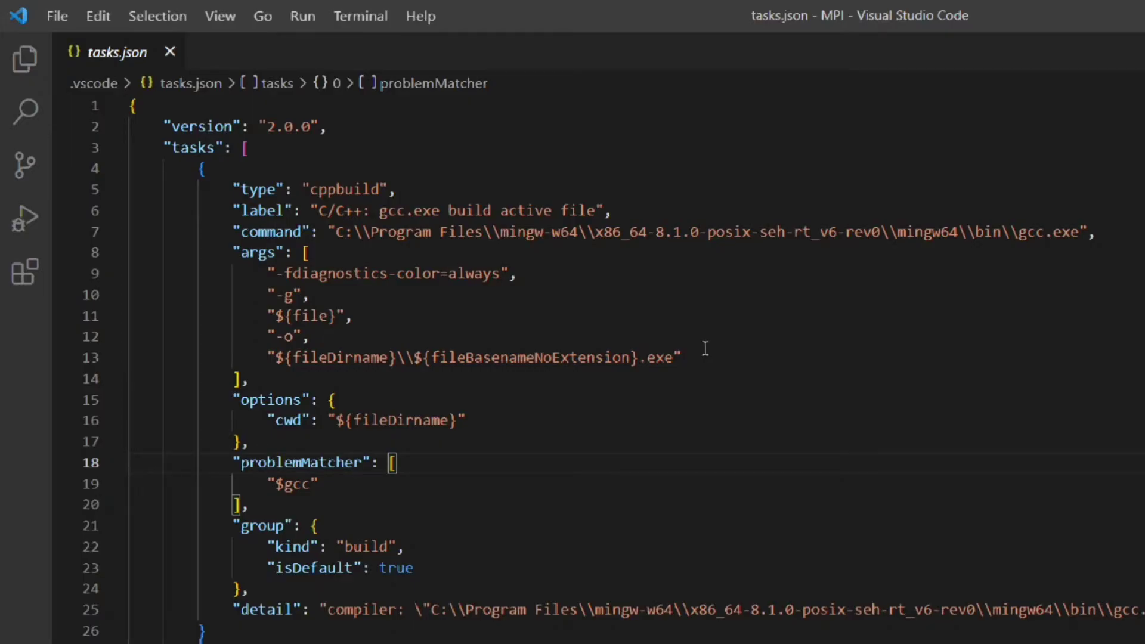
Add "-I", "${MSMPI_INC}" to the tasks.json args after ${file}.
click(354, 315)
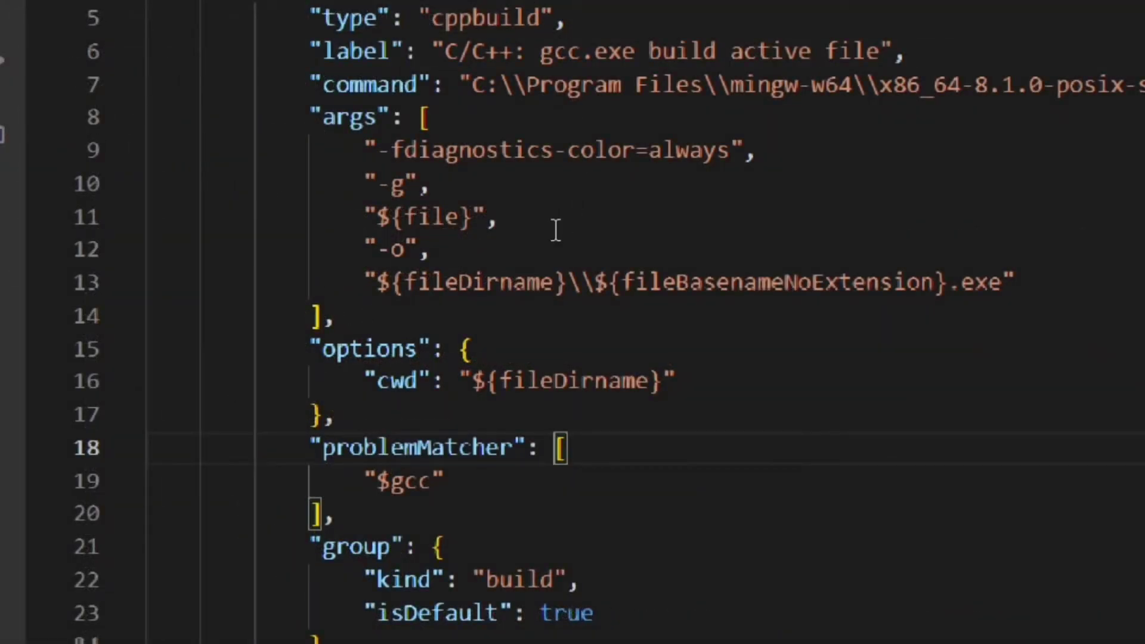
click(519, 216)
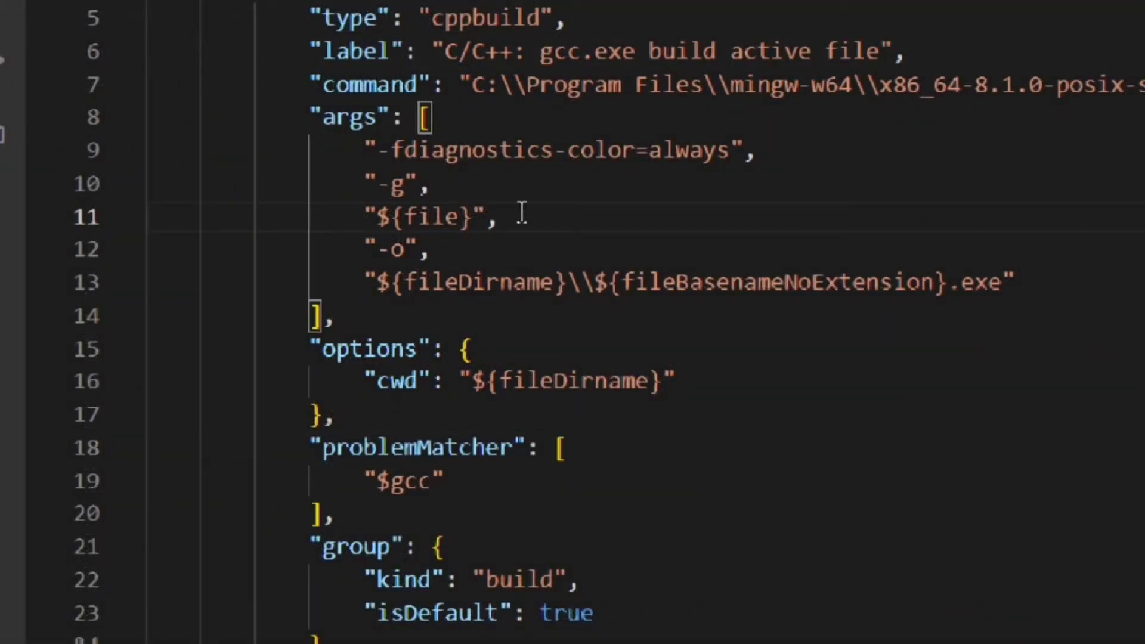
key(Enter)
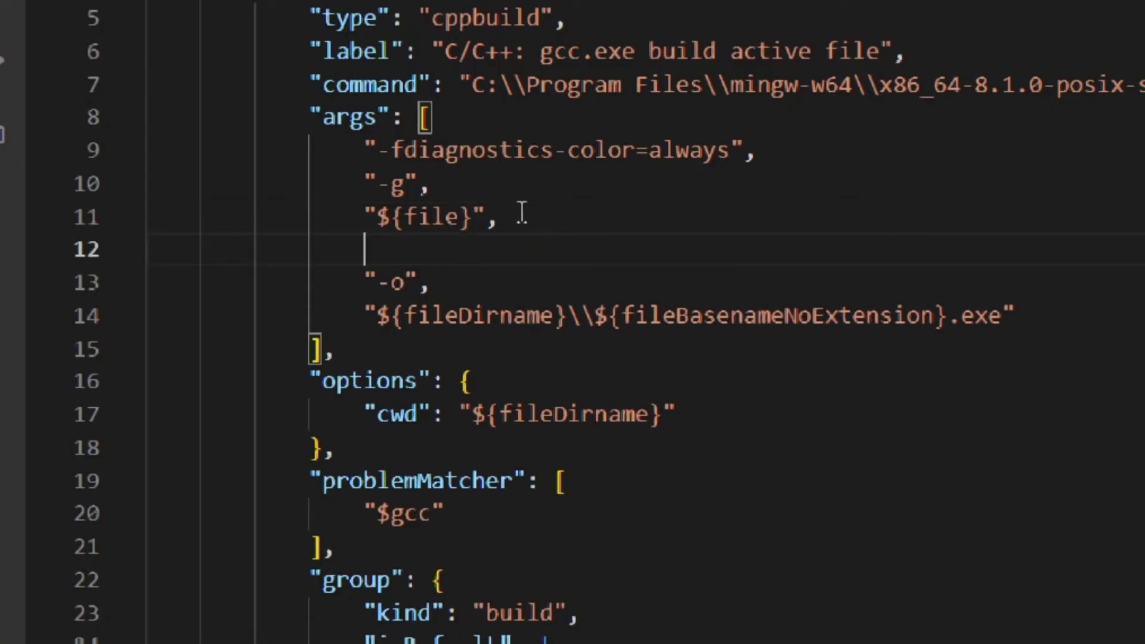
text("-)
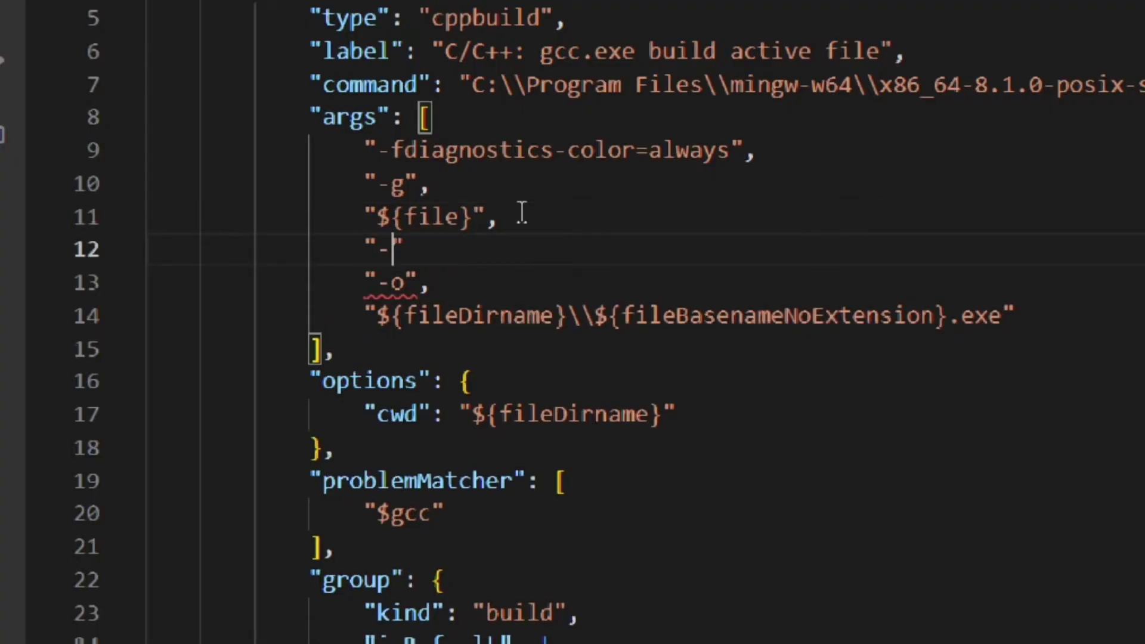
text(I)
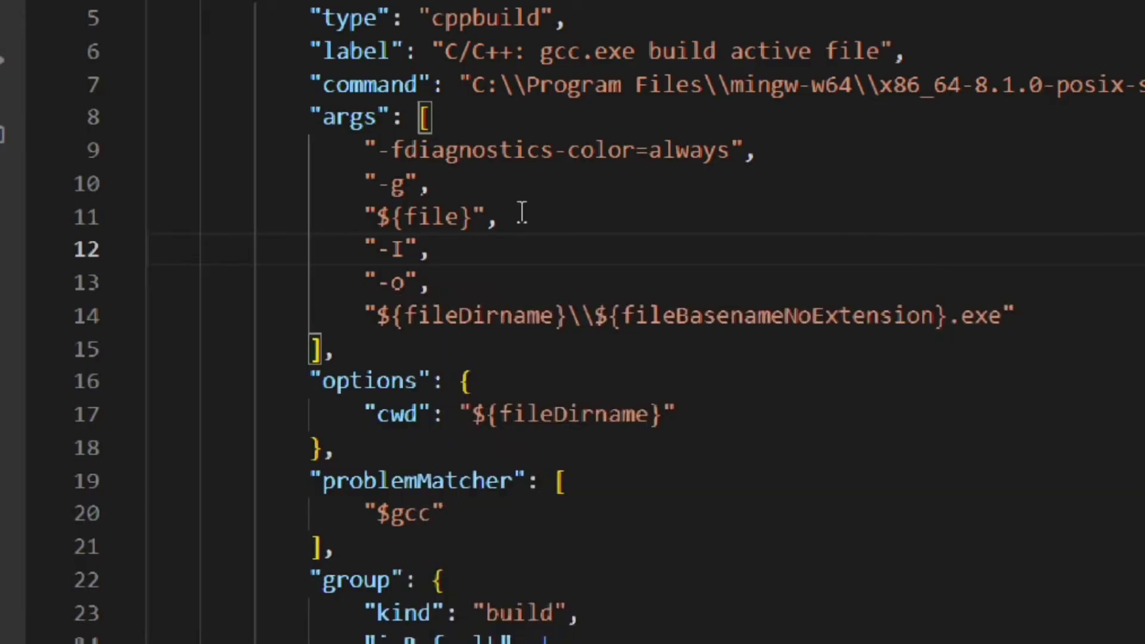
key(Enter)
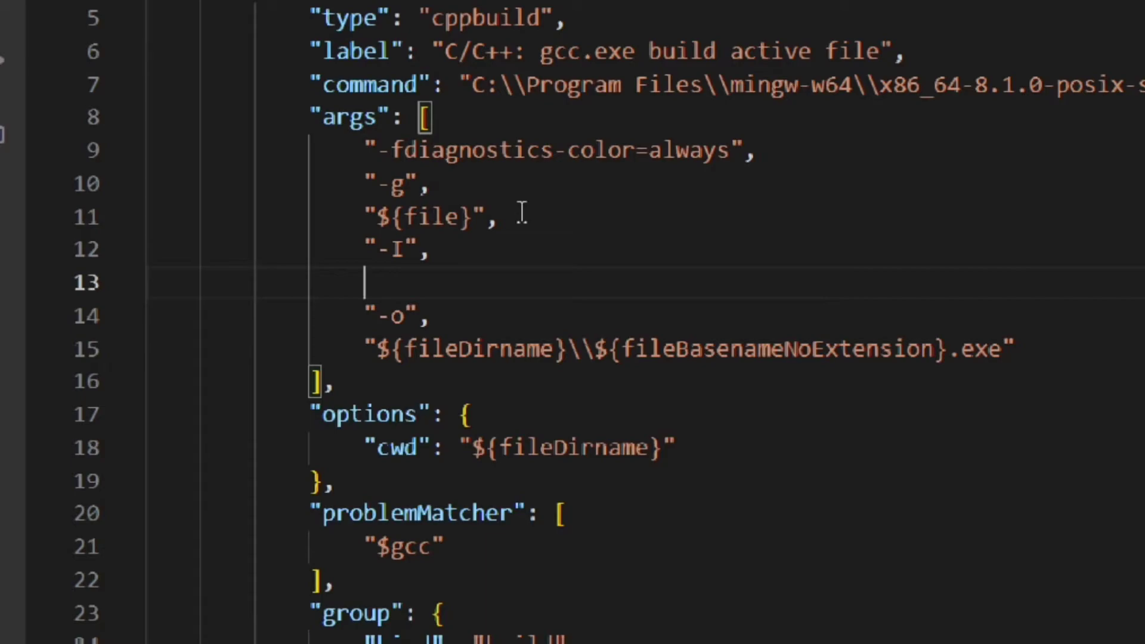
text("")
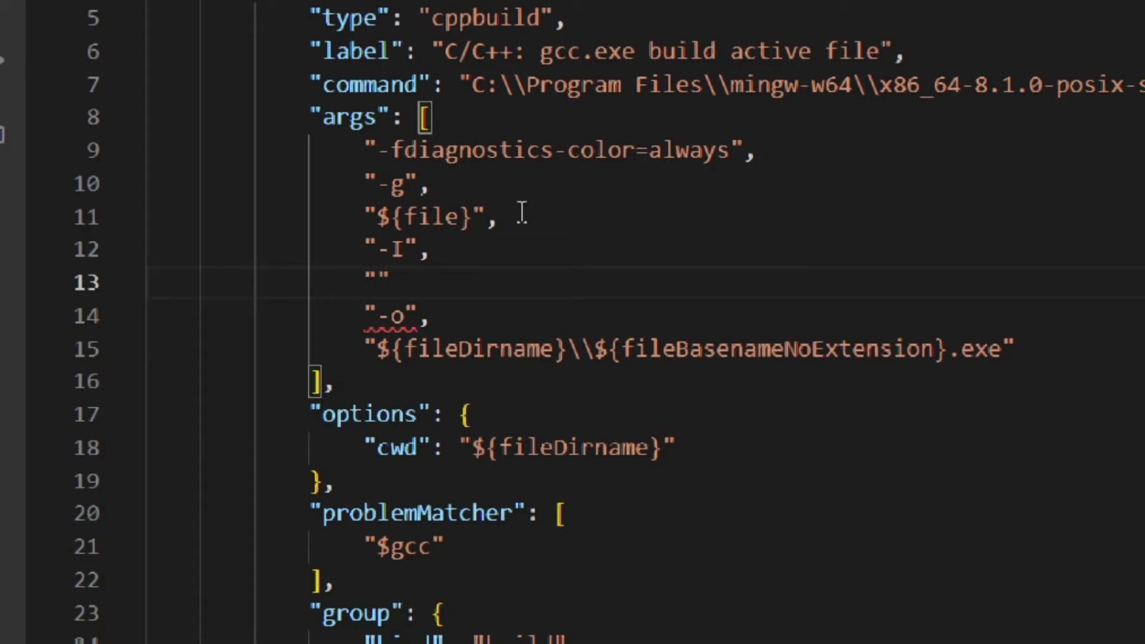
text($)
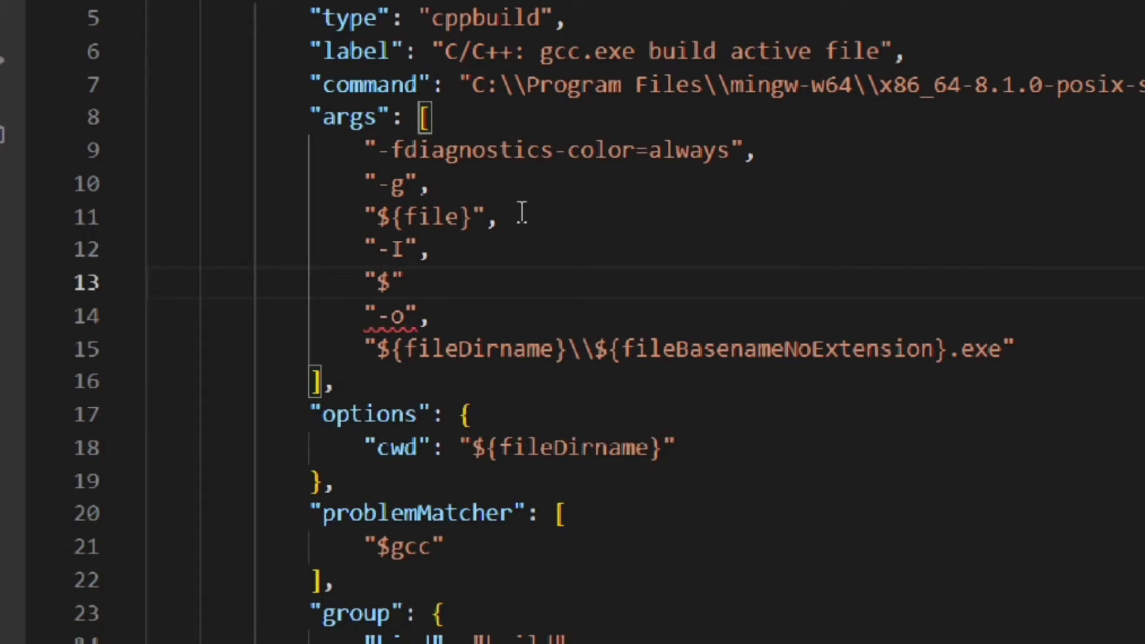
text({)
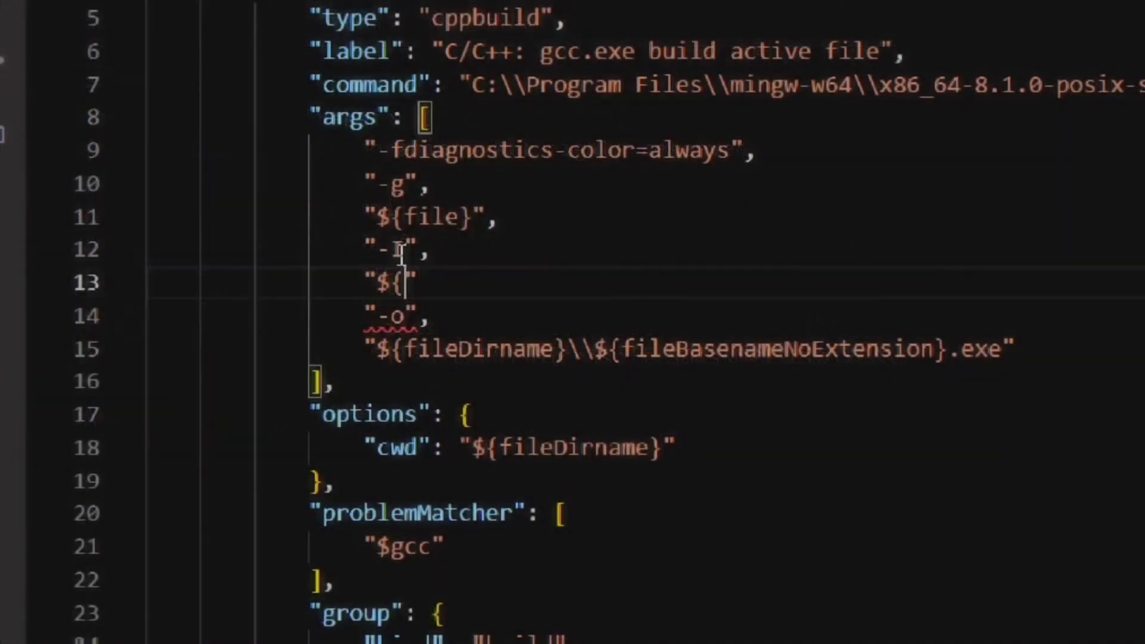
text(MSMPI_INC)
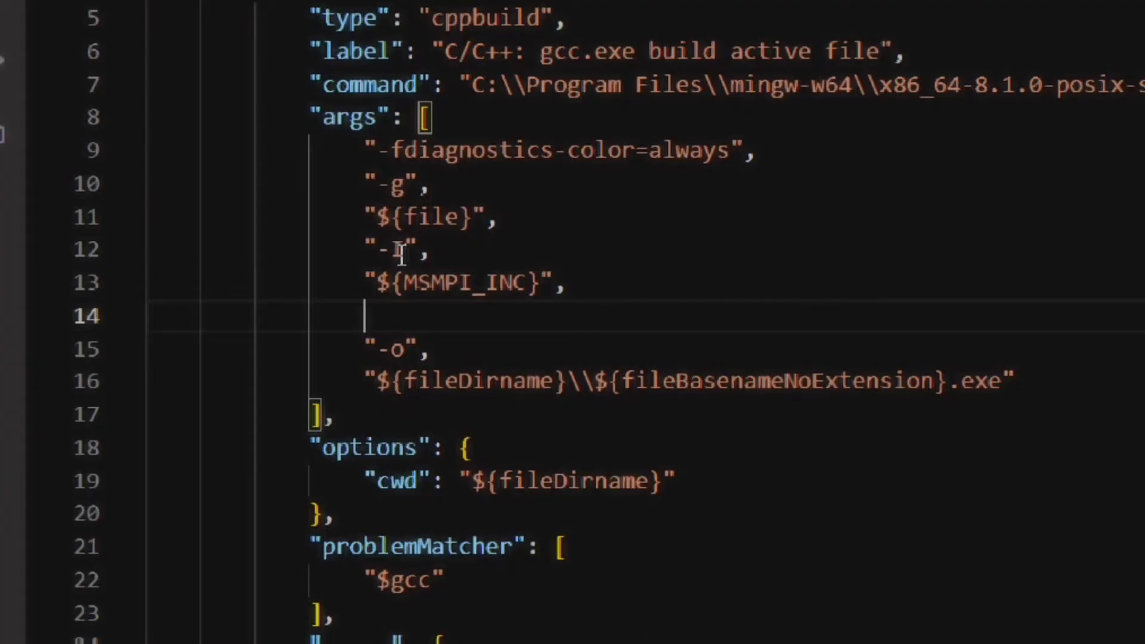
Add "-L", "${MSMPI_LIB64}" and -lmsmpi to the build arguments.
text("-)
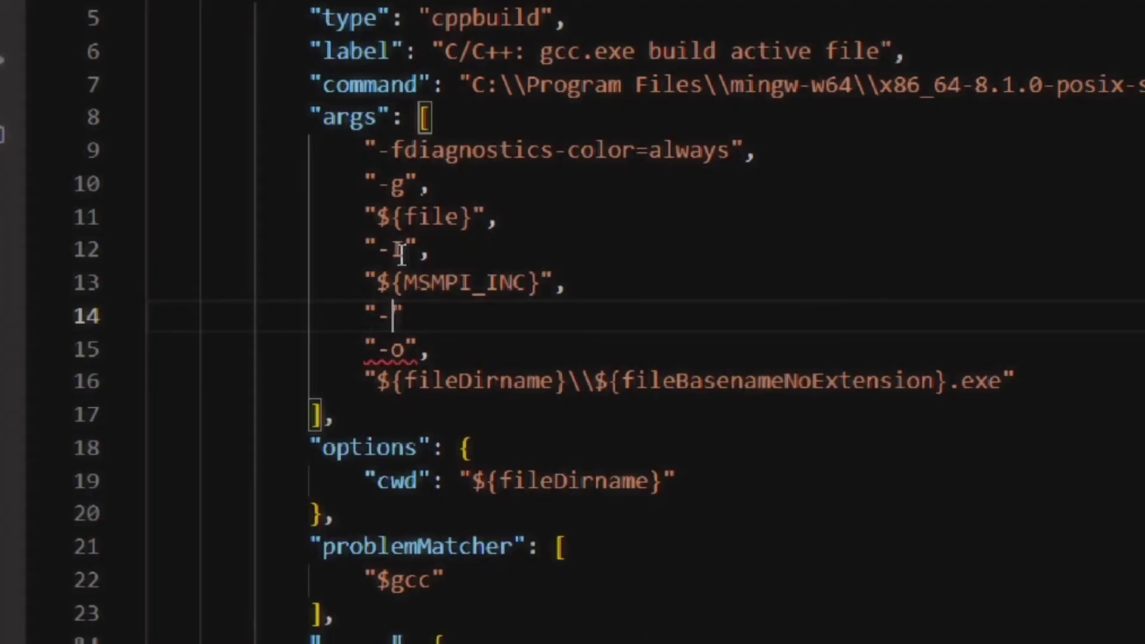
text(L)
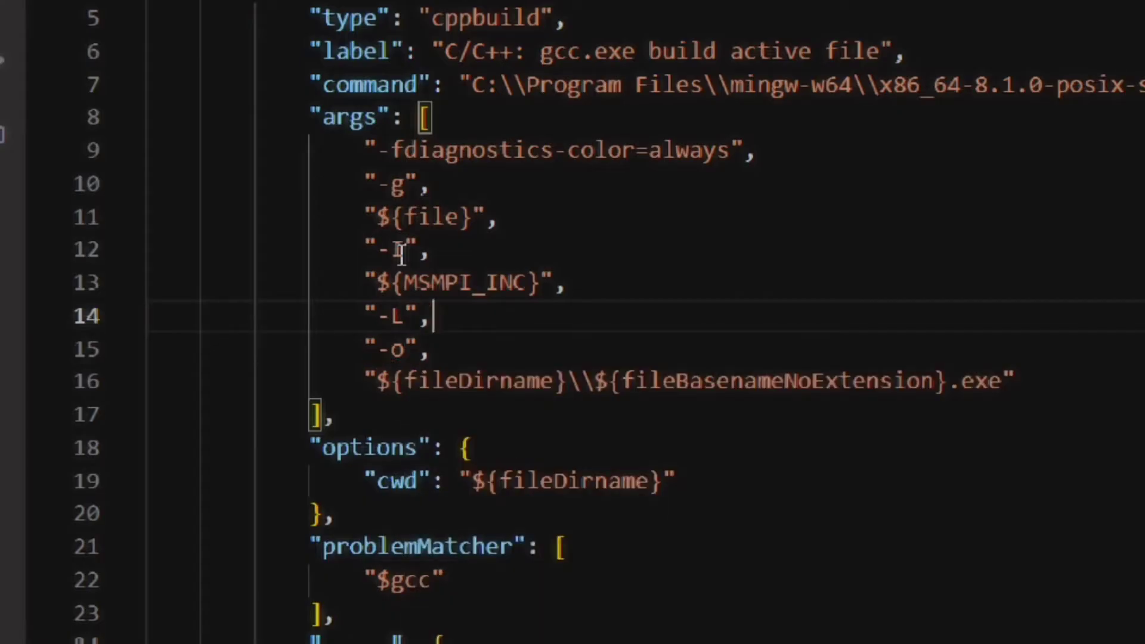
key(Enter)
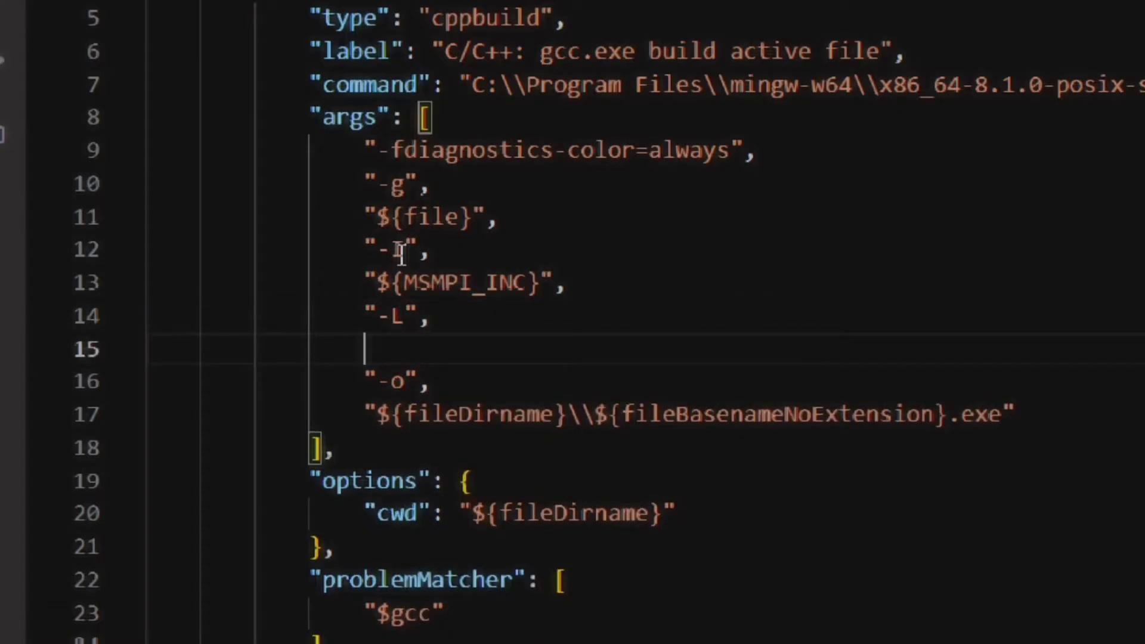
text("")
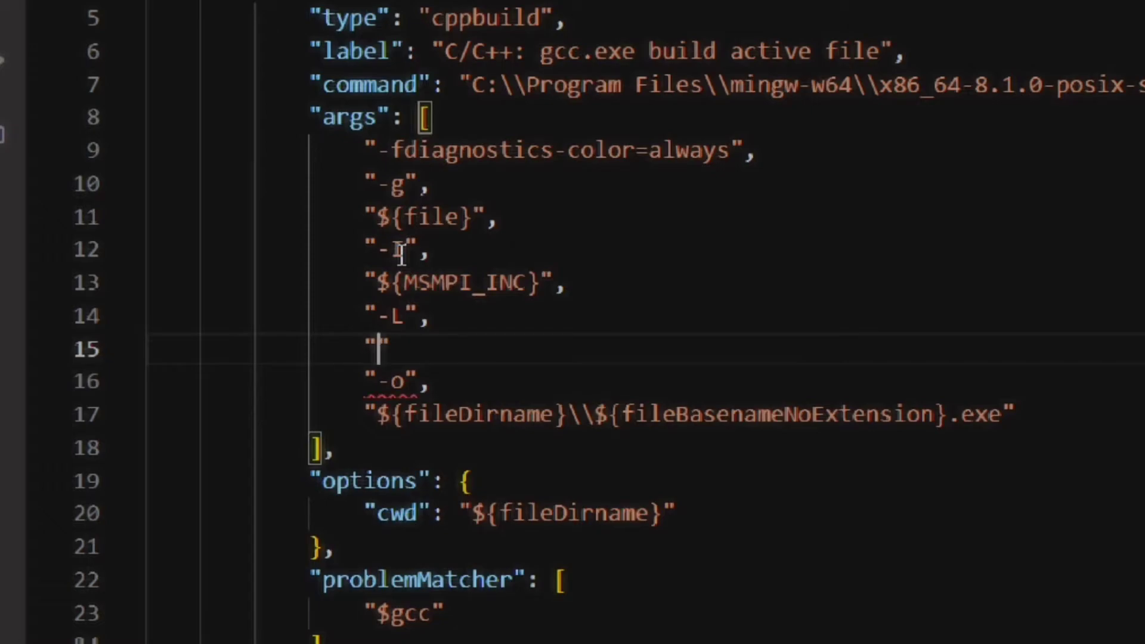
text($)
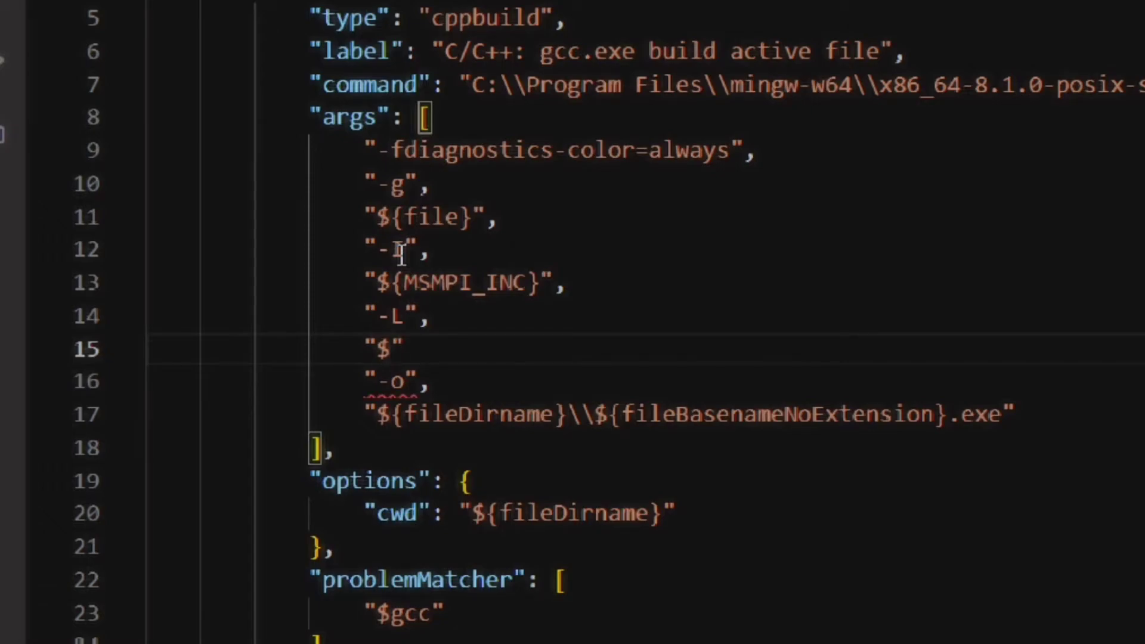
text({)
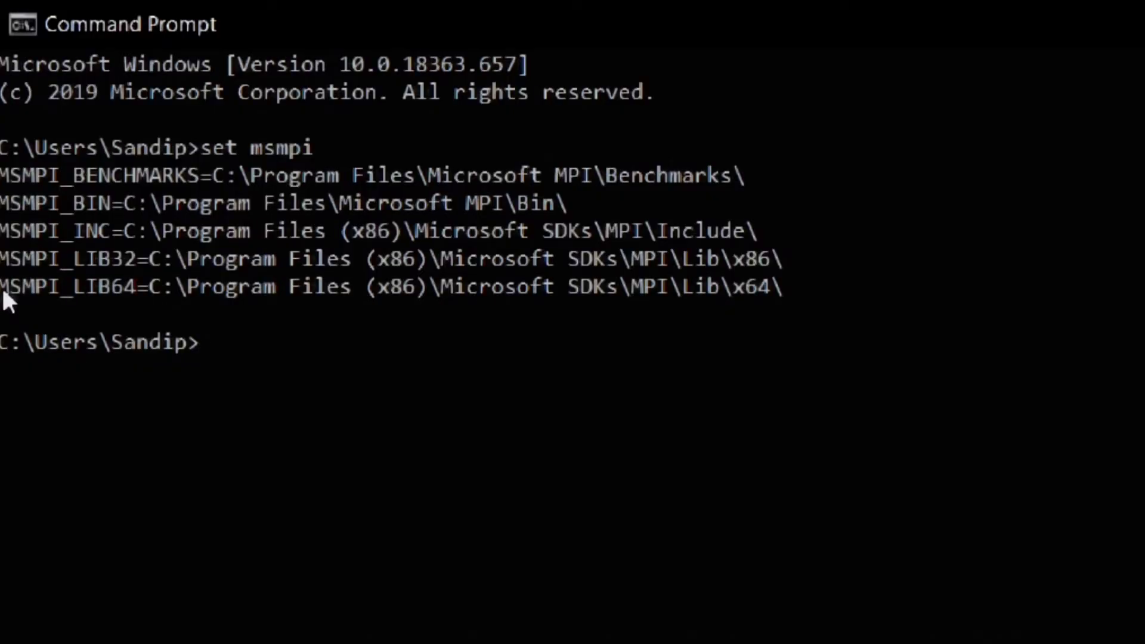
double_click(66, 286)
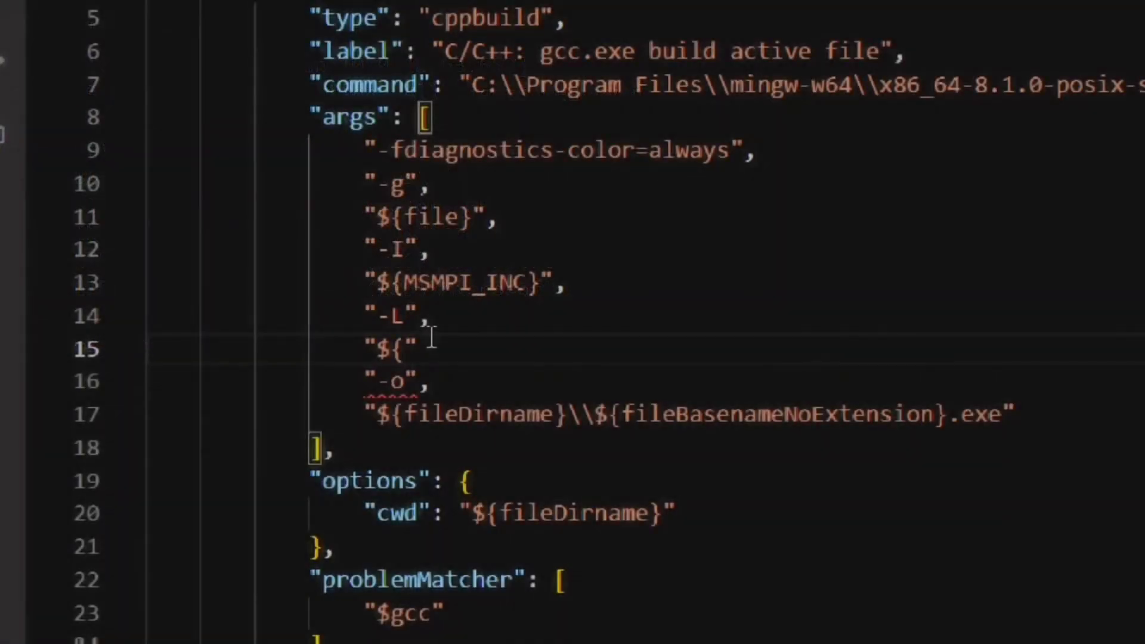
text(MSMPI_LIB64})
text("-)
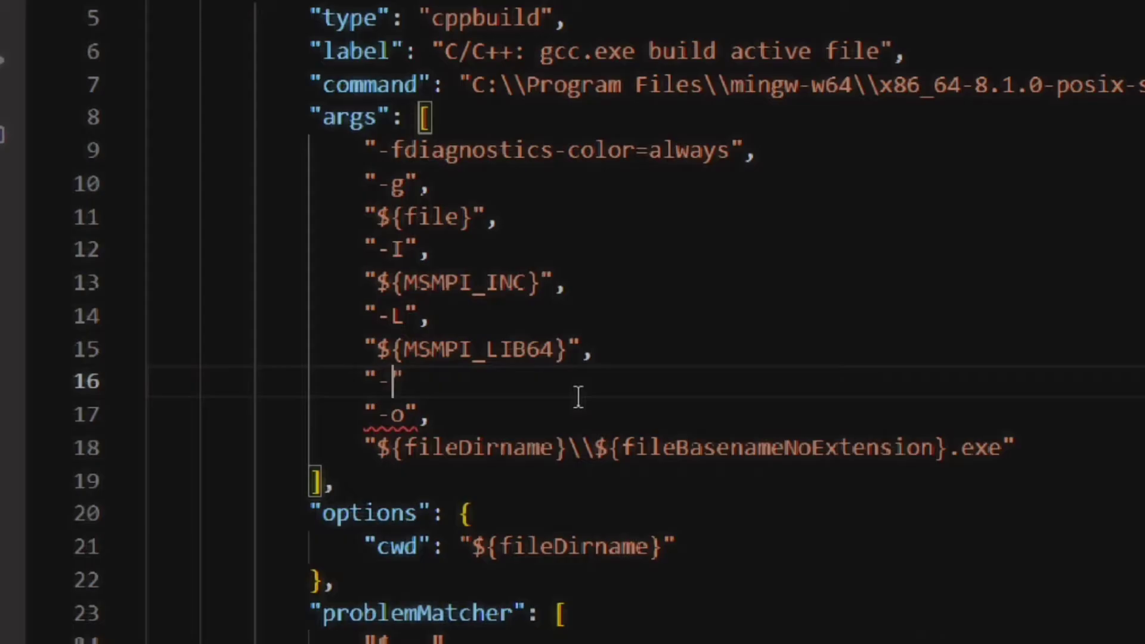
text(lmsmpi)
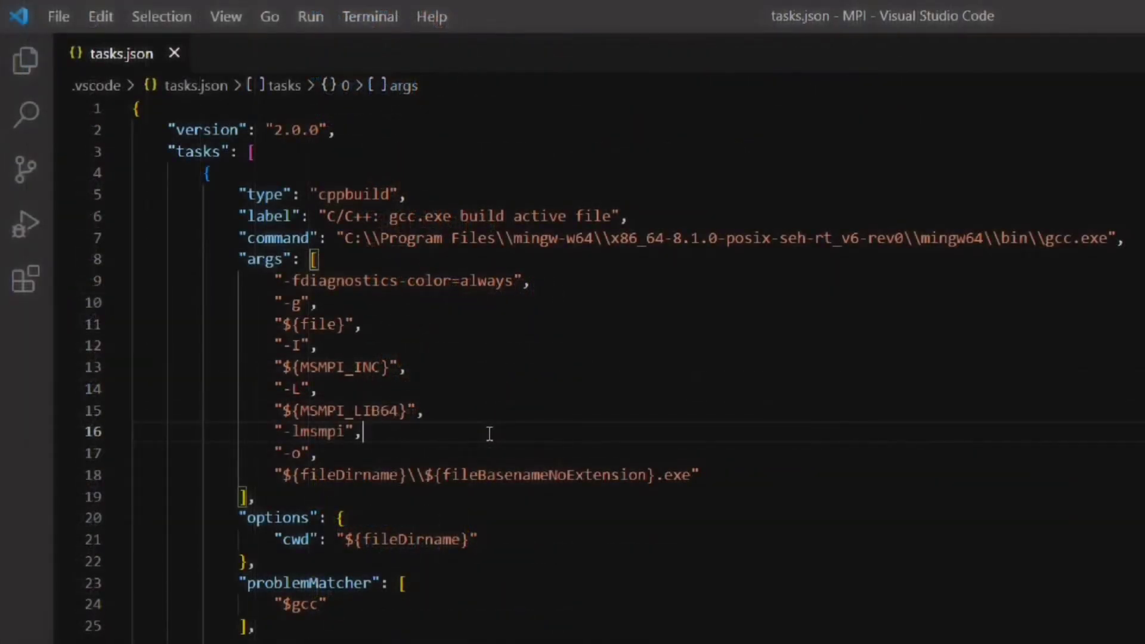
mouse_move(72, 82)
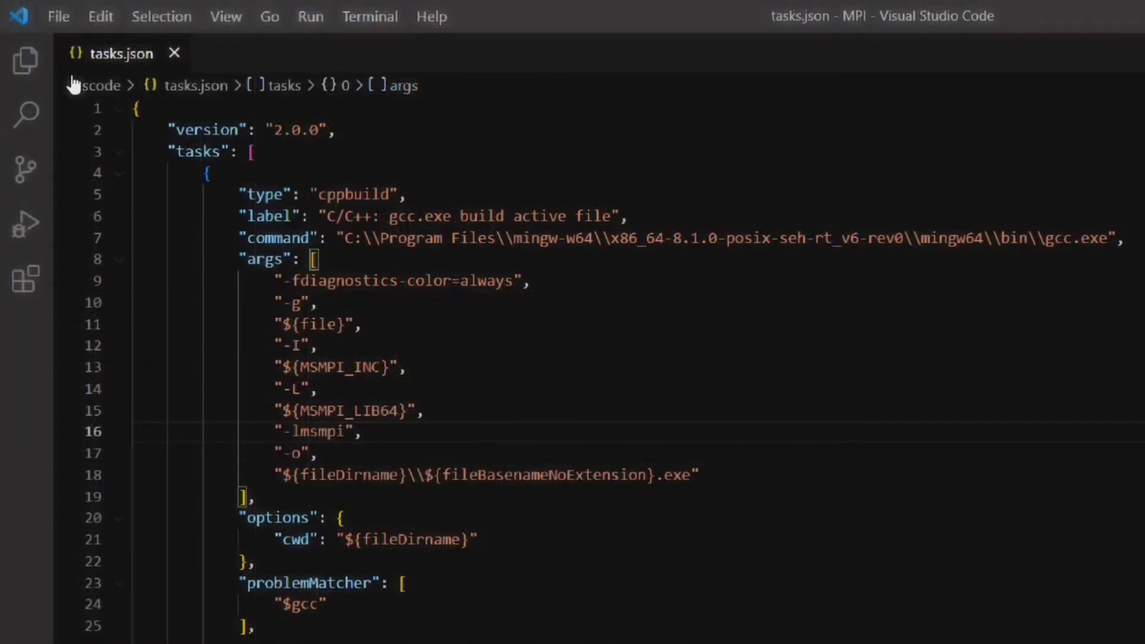
Build first.c with the task and view the gcc strcpy warnings.
click(25, 61)
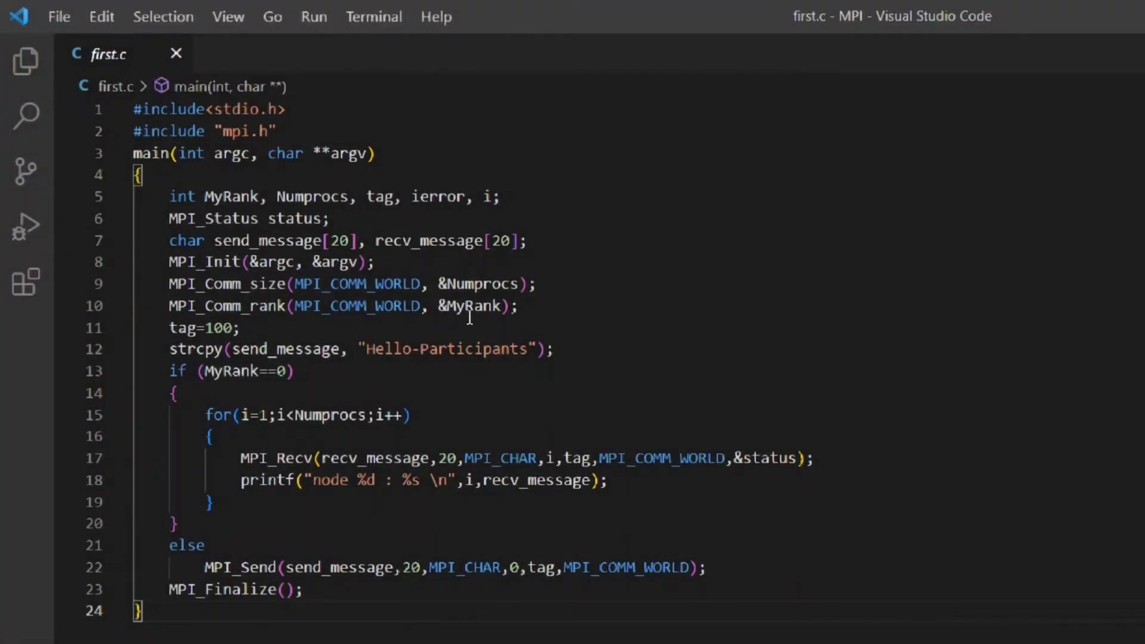
click(374, 15)
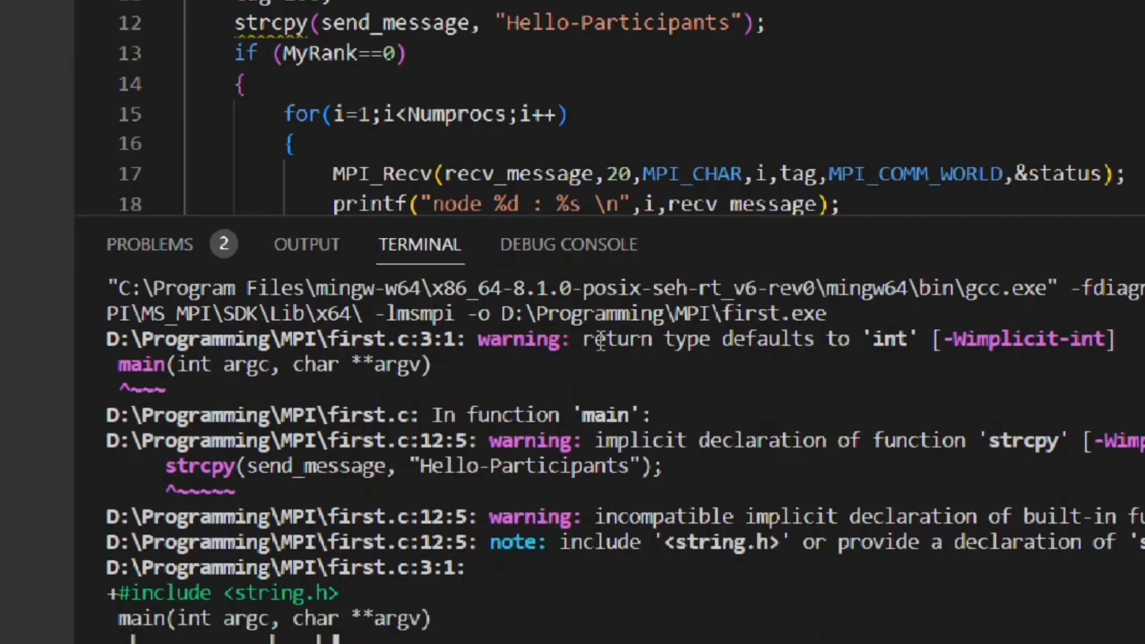
mouse_move(157, 474)
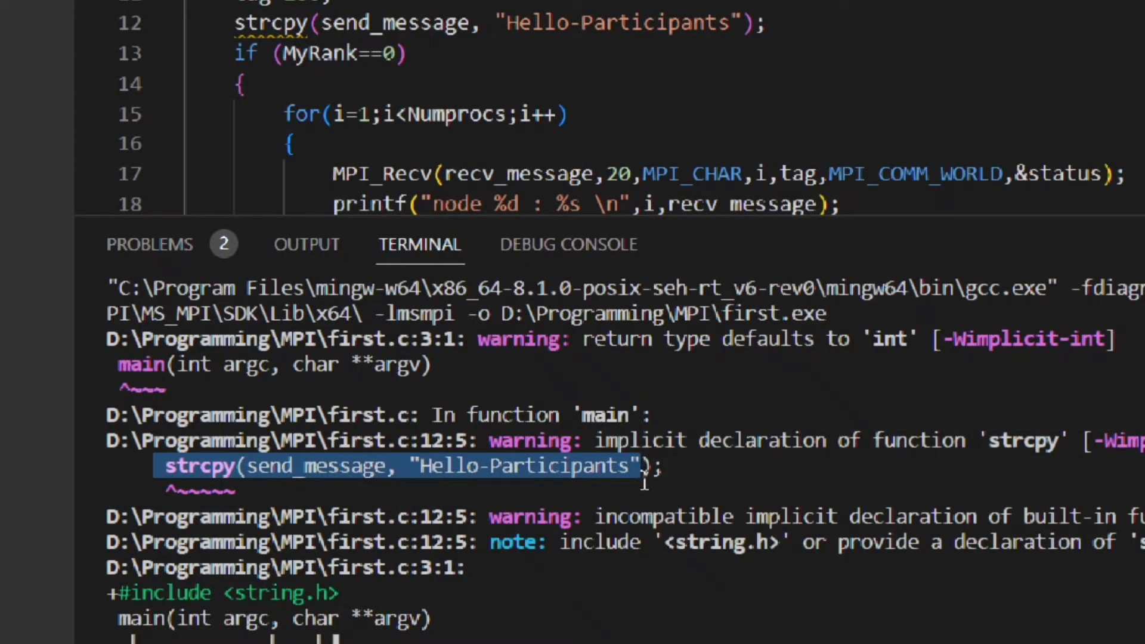
mouse_move(120, 483)
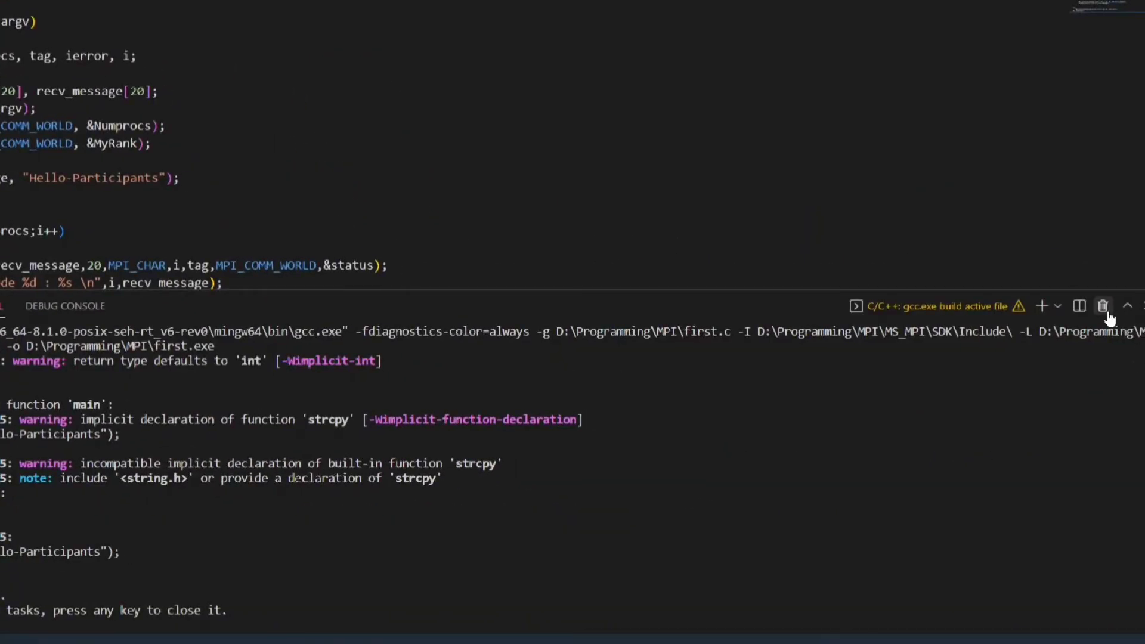
Add #include<string.h> on line 3 of first.c and rebuild with the default task.
click(1102, 305)
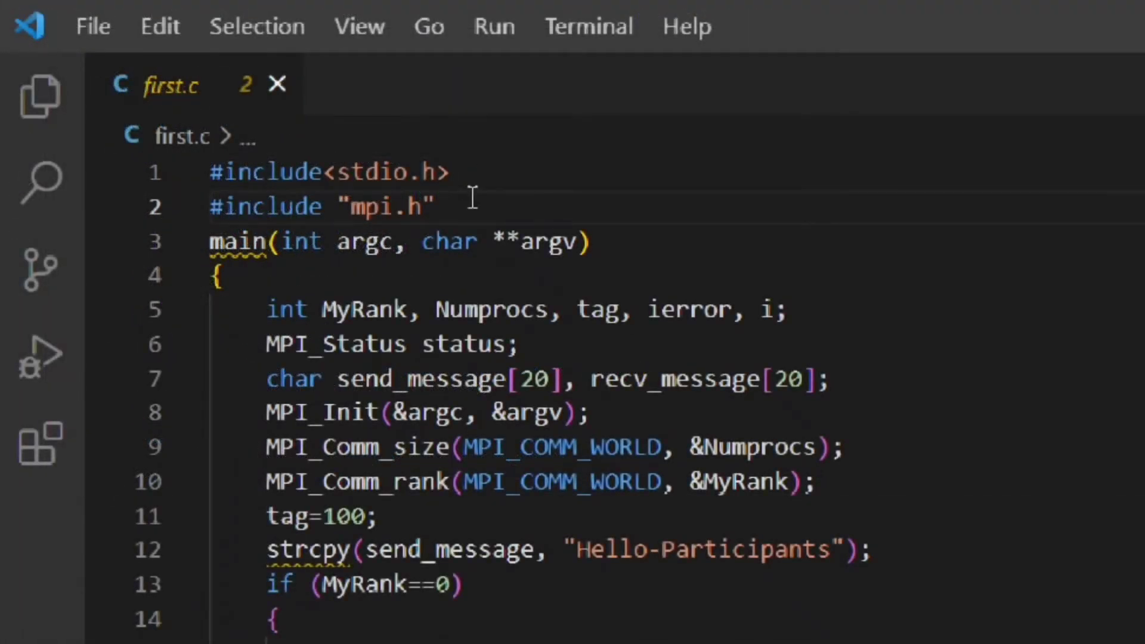
text(#include<)
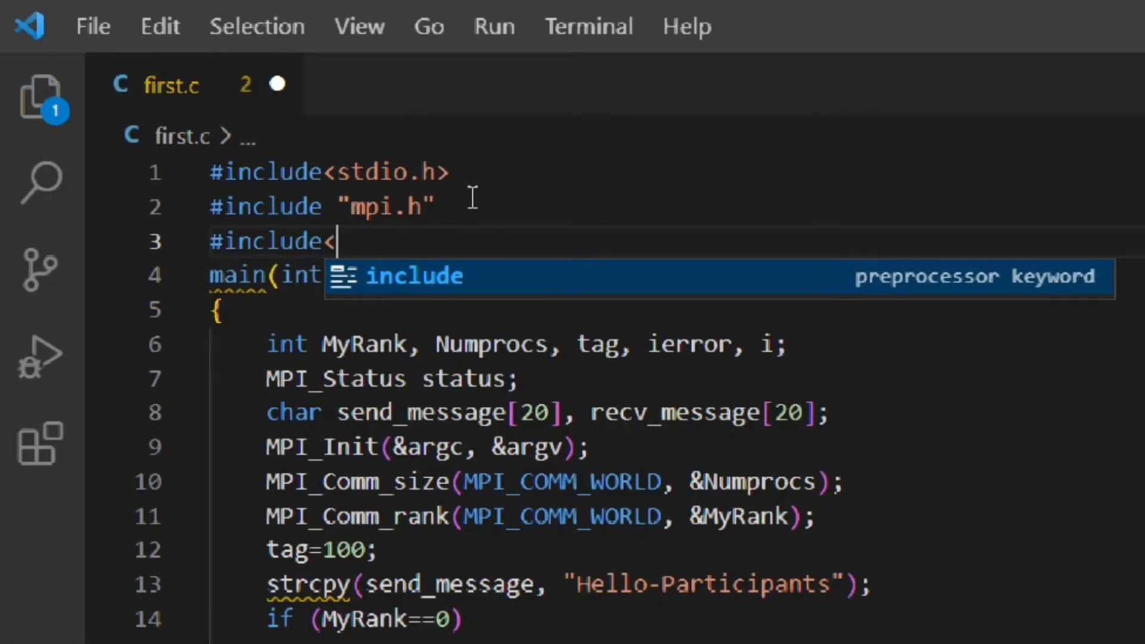
text(string.h>)
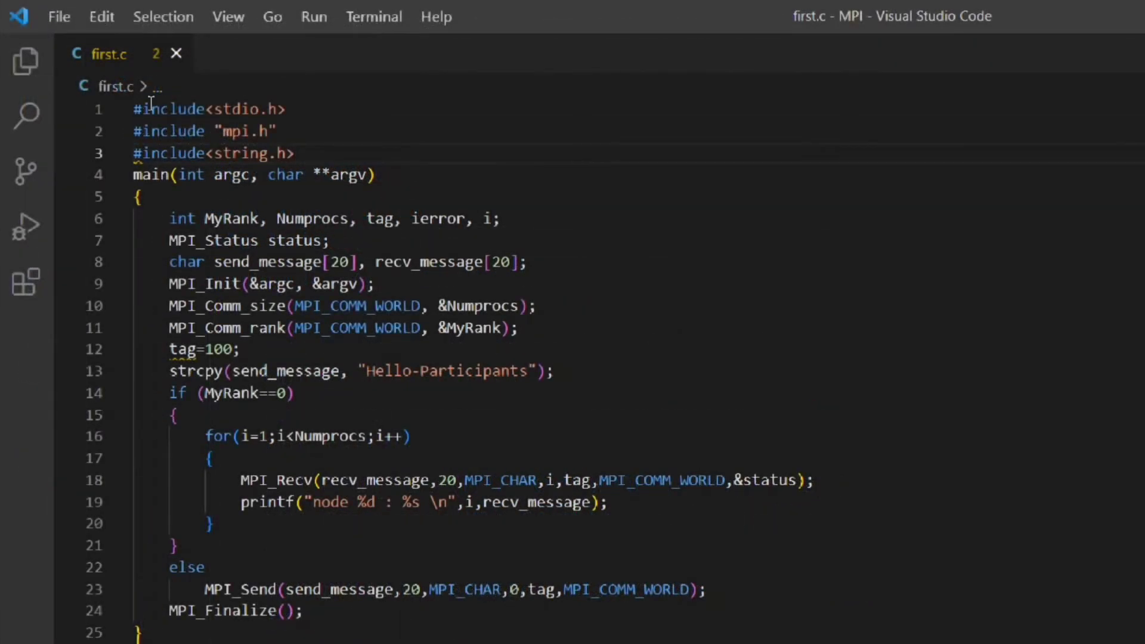
click(374, 16)
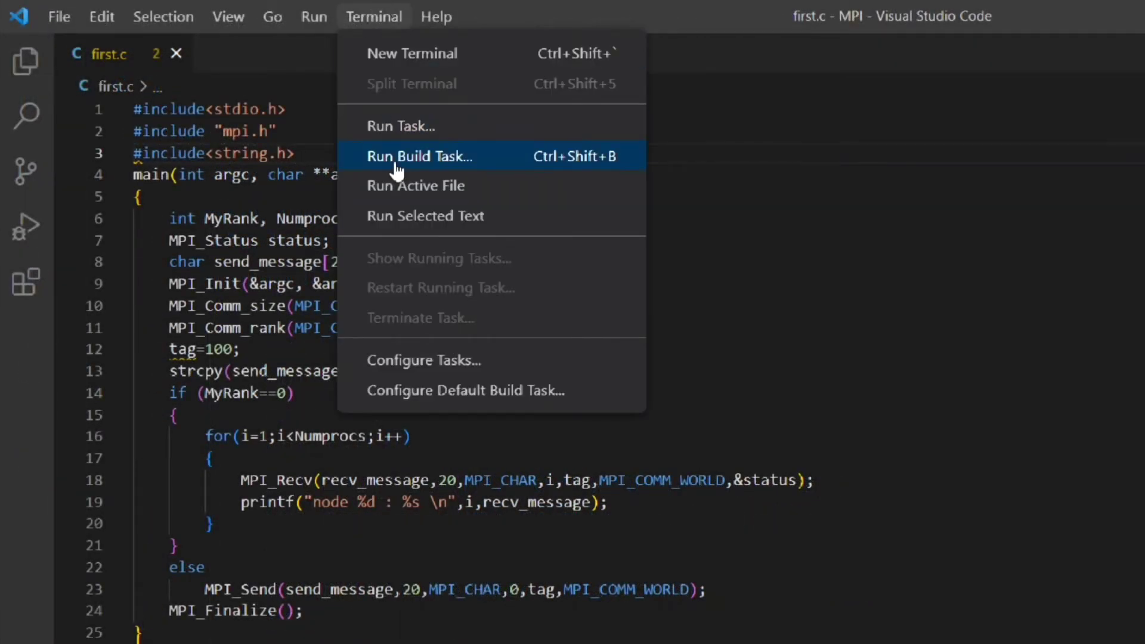
click(420, 155)
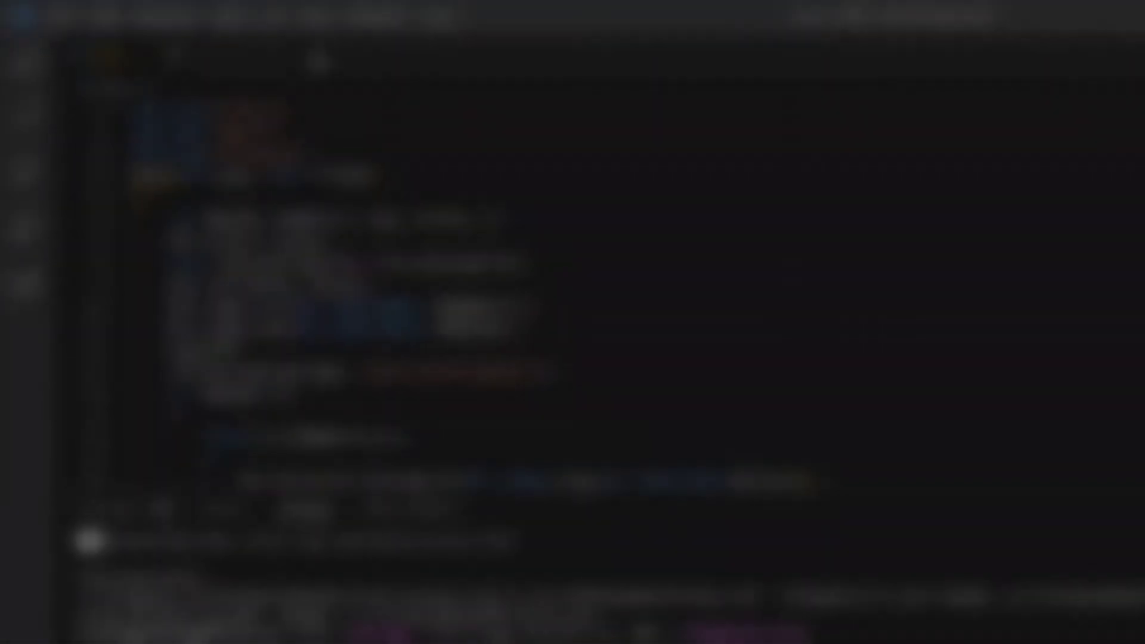
Run mpiexec -n 4 first in a new terminal in the MPI folder.
click(373, 16)
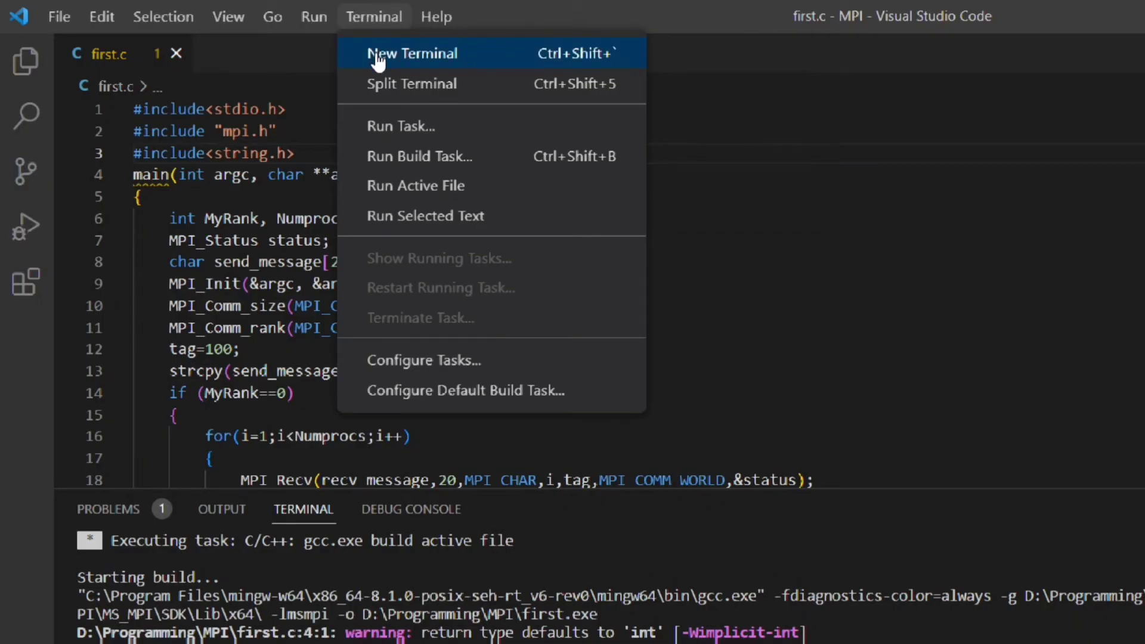
click(413, 52)
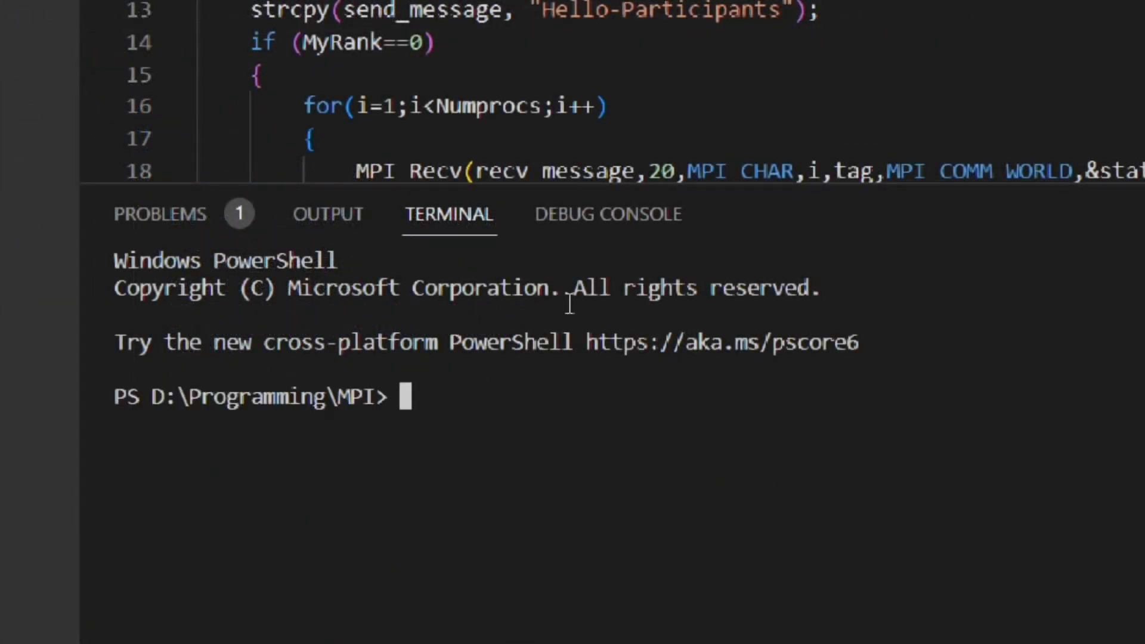
text(m)
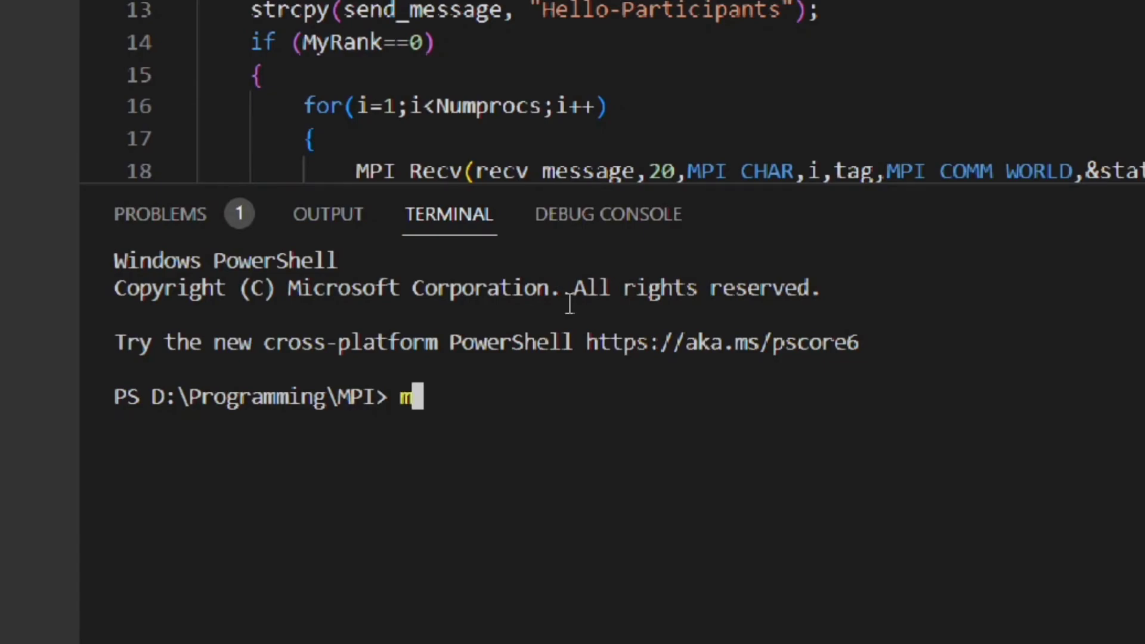
text(piex)
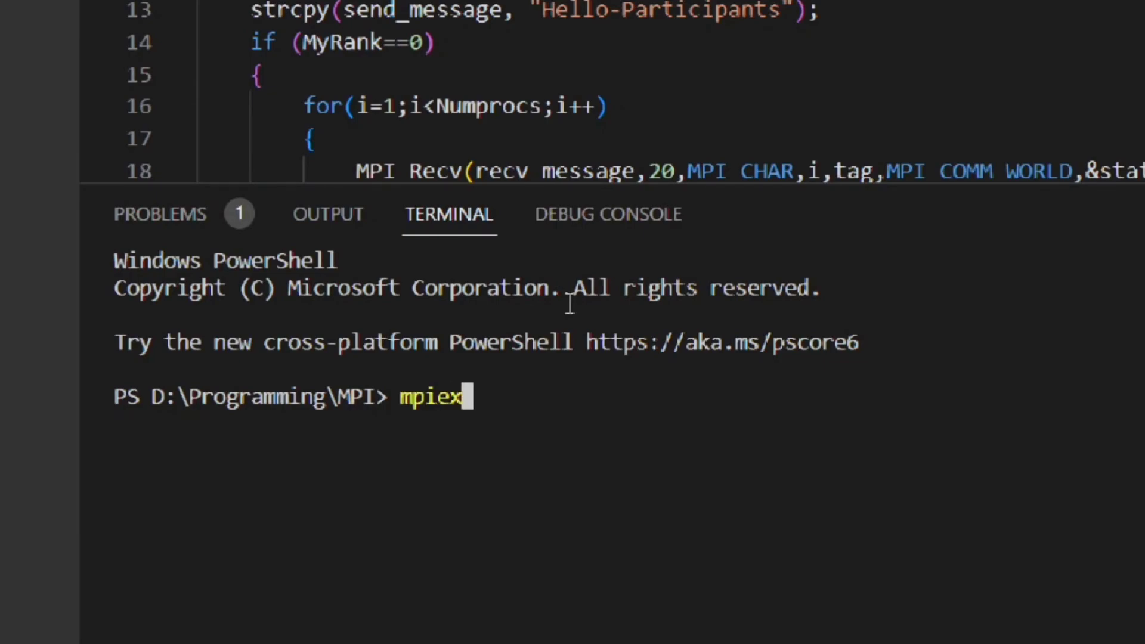
text(ec)
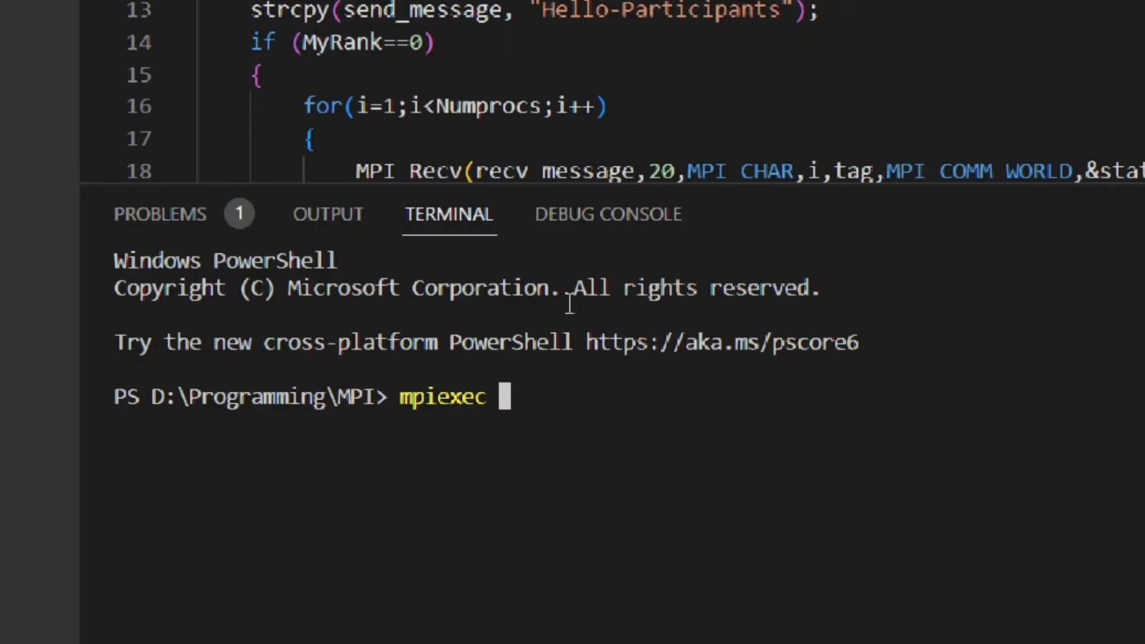
text(-n)
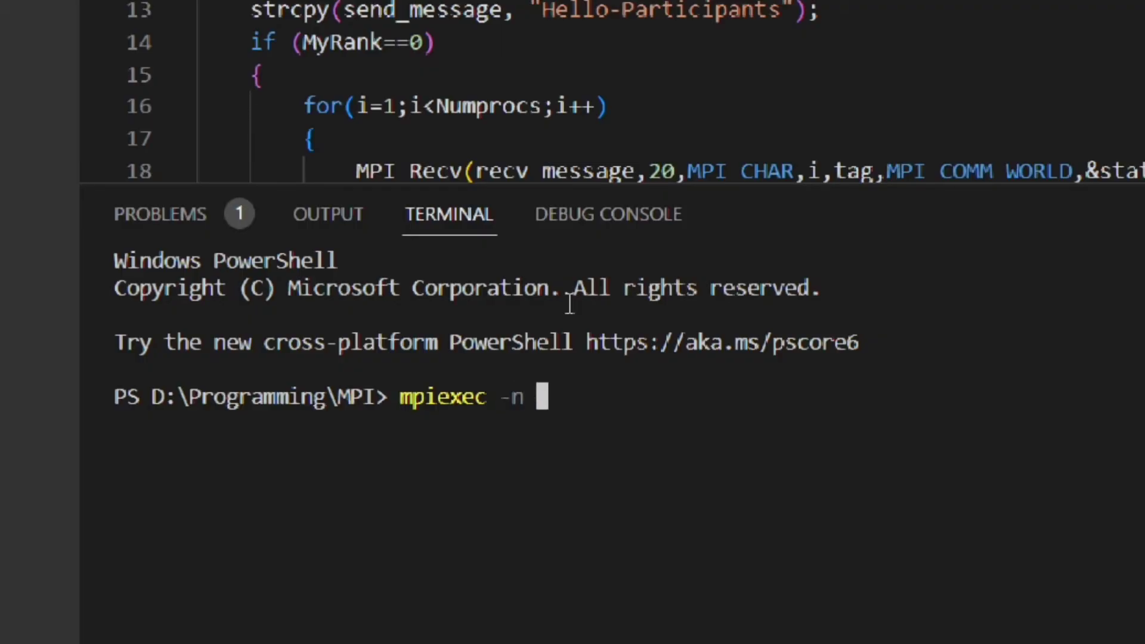
text(4)
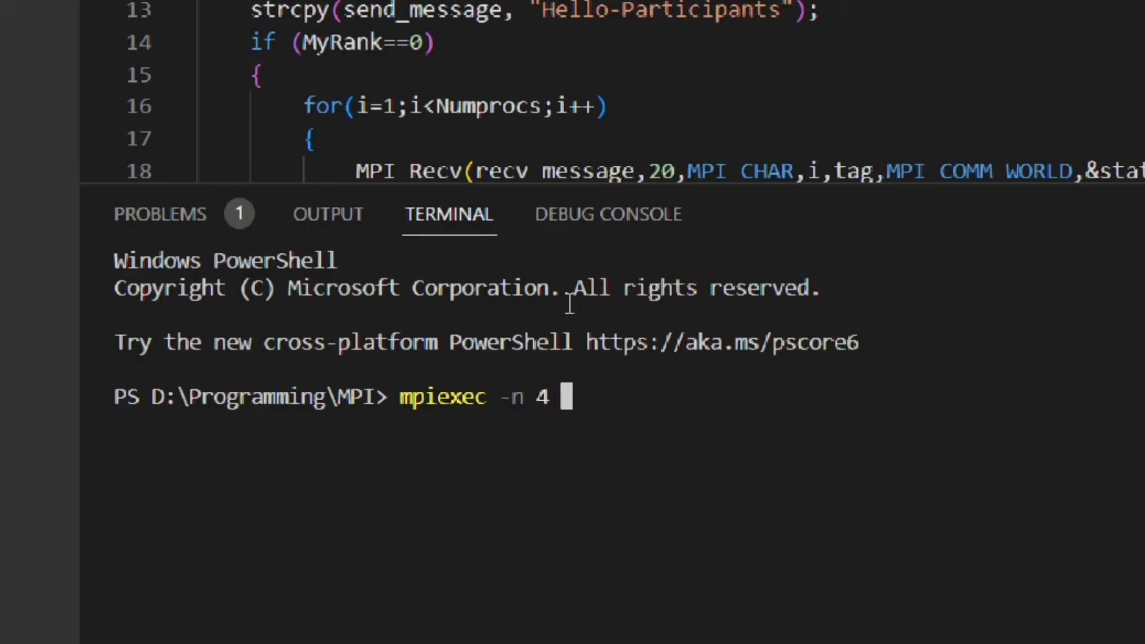
text(fir)
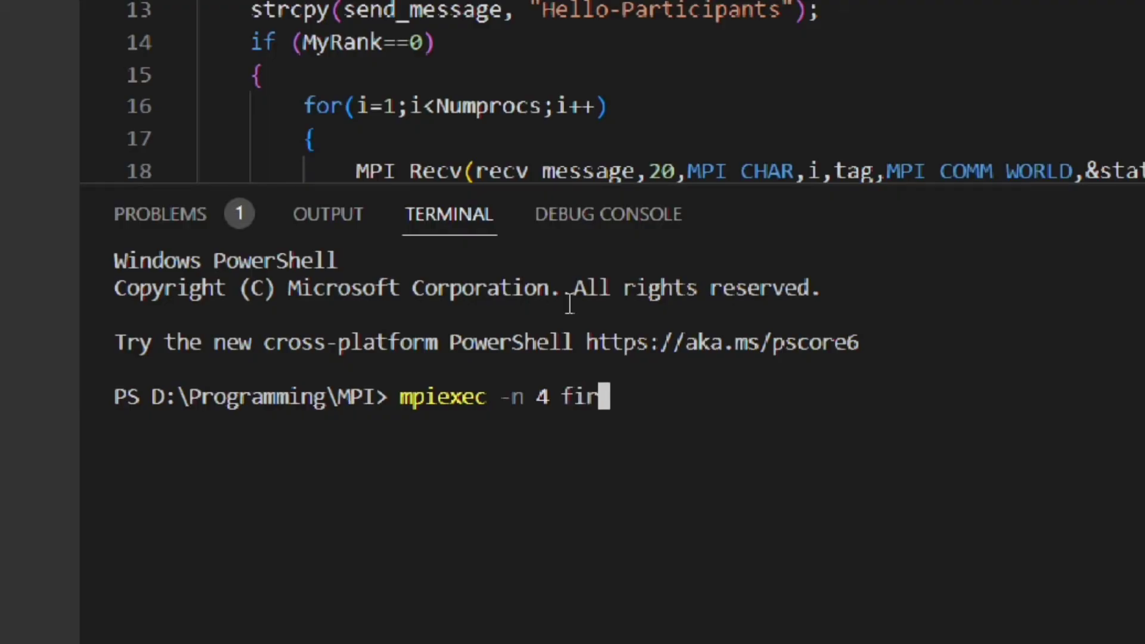
text(st)
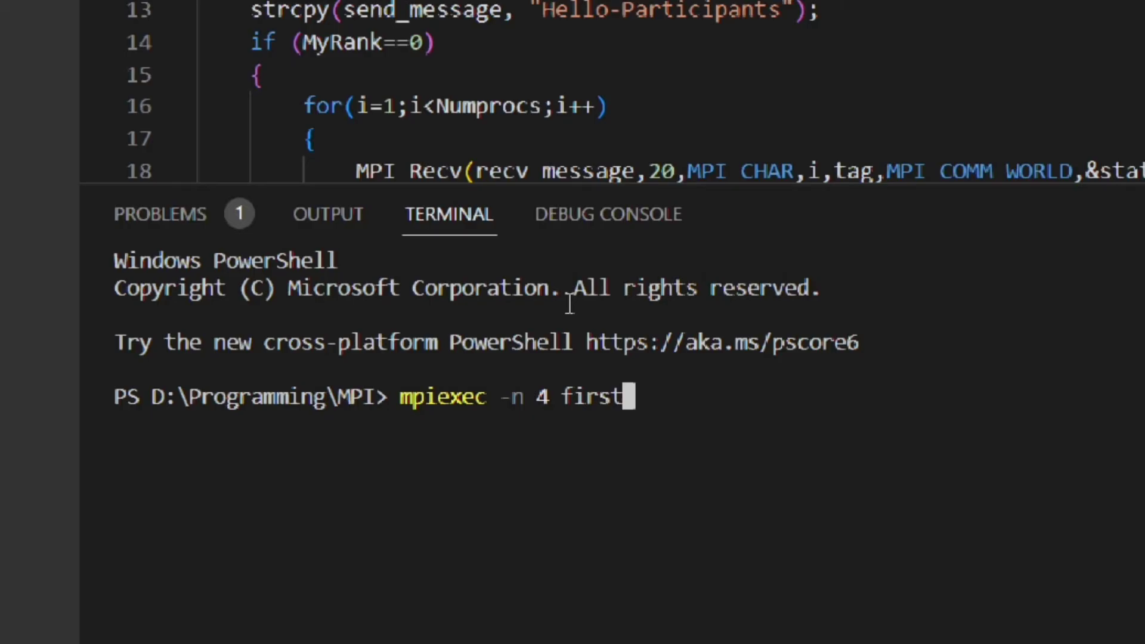
key(Return)
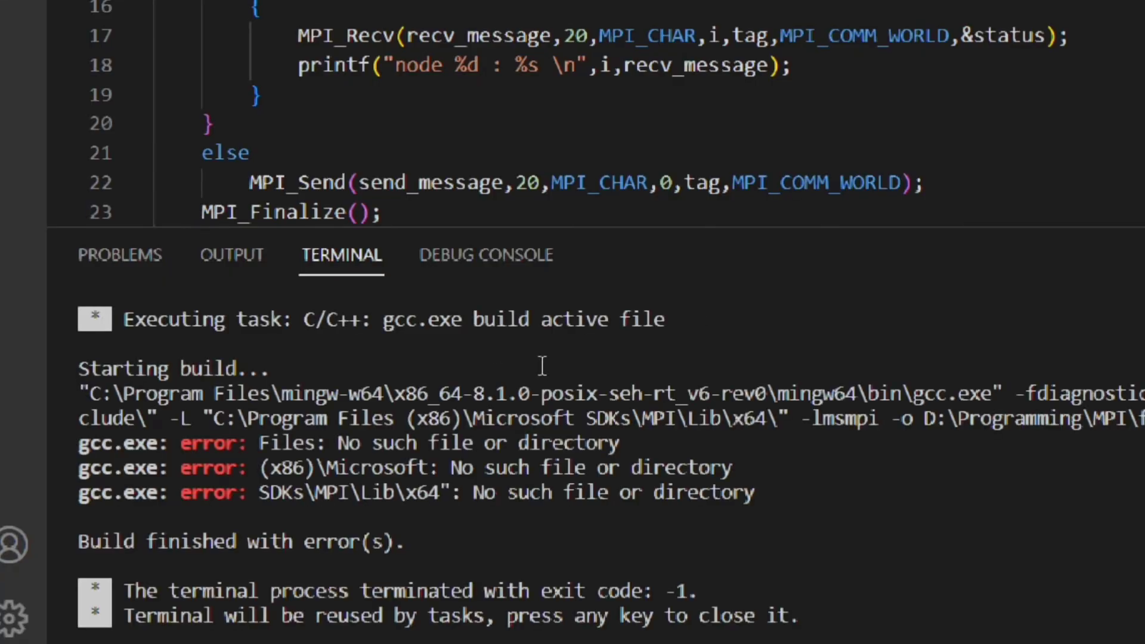
mouse_move(623, 344)
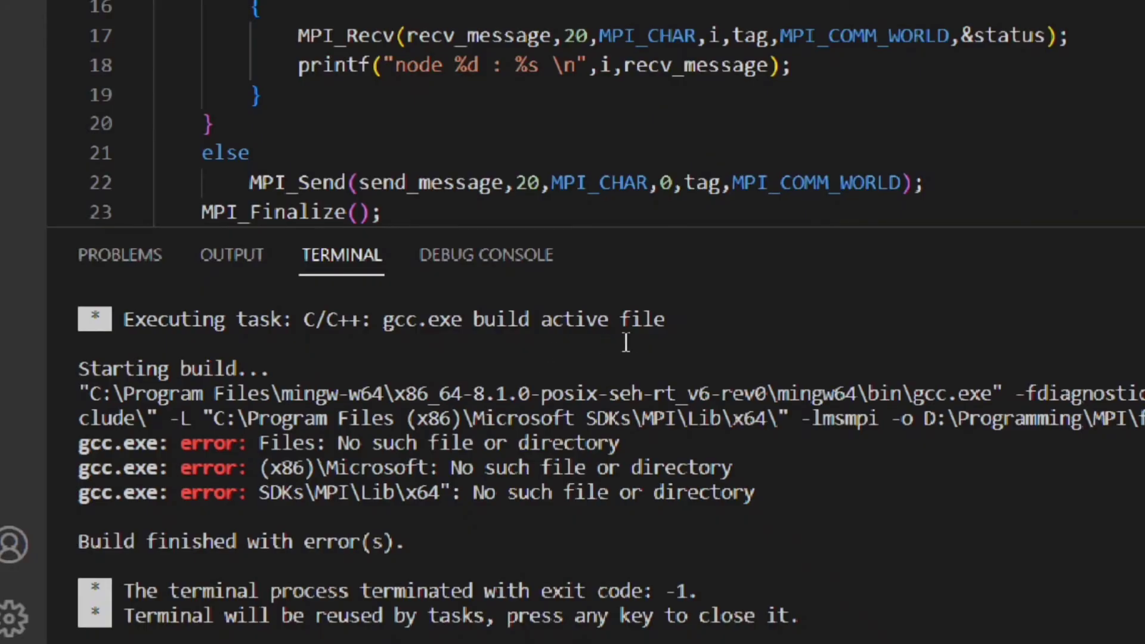